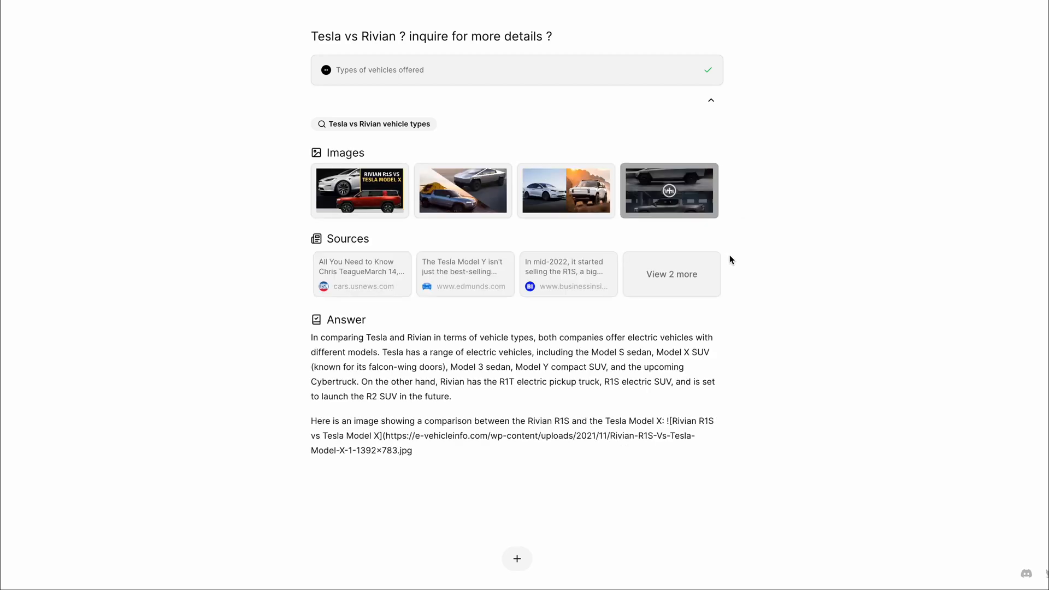
Scroll through the Excalidraw diagram and start editing the Breakdown list text
{"action": "scroll", "scroll_direction": "down", "scroll_amount": 3}
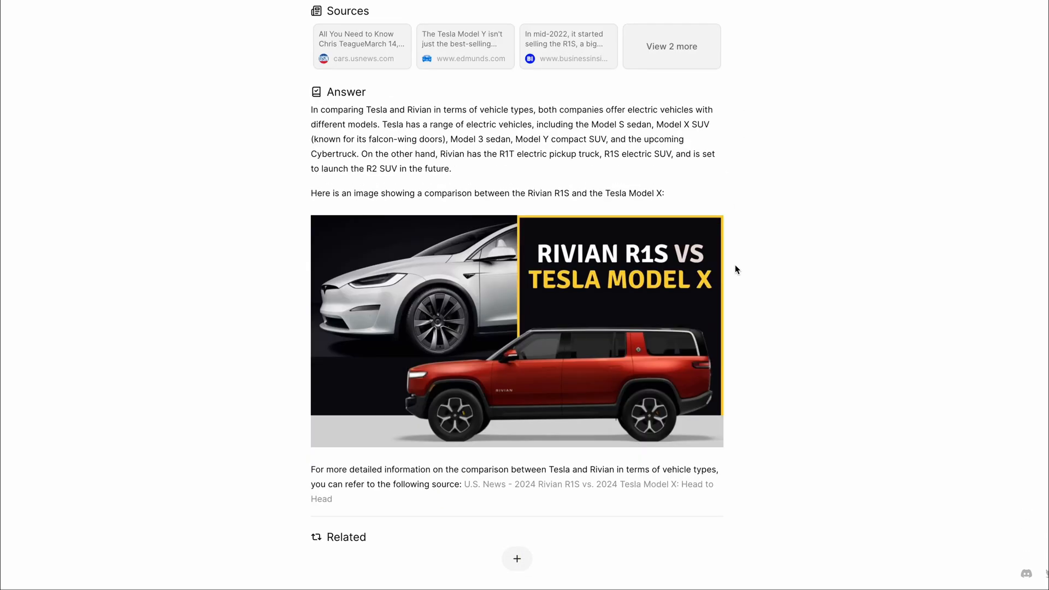
{"action": "scroll", "scroll_direction": "down", "scroll_amount": 3}
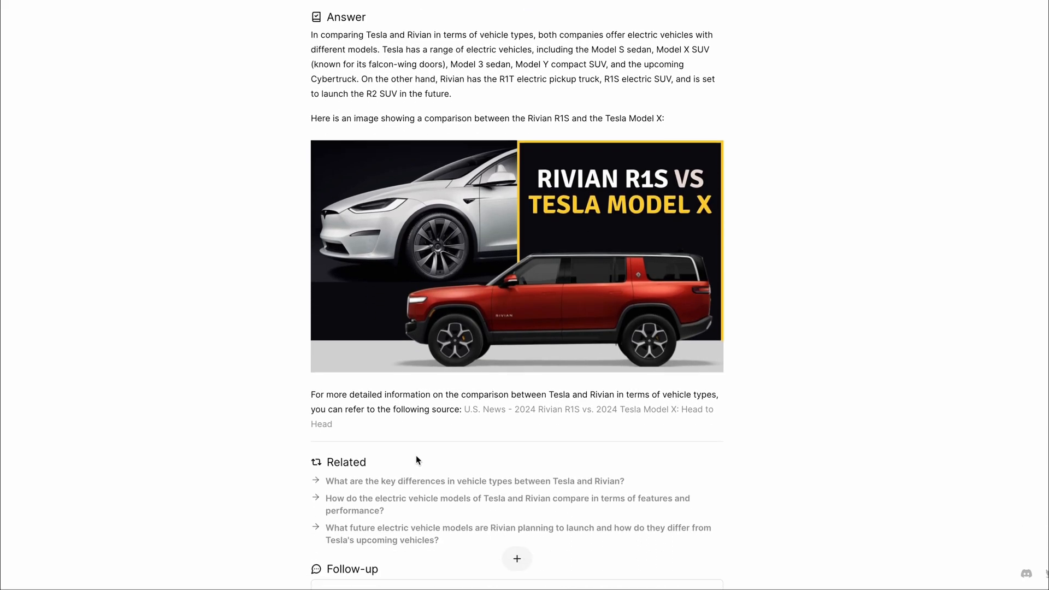
{"action": "scroll", "scroll_direction": "down", "scroll_amount": 3}
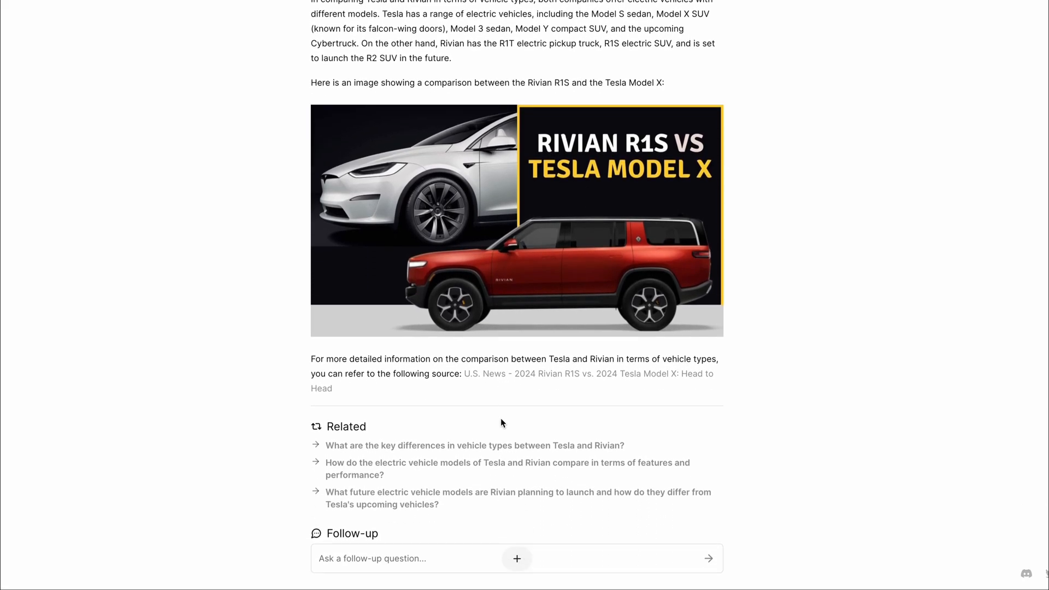
{"action": "scroll", "scroll_direction": "down", "scroll_amount": 3}
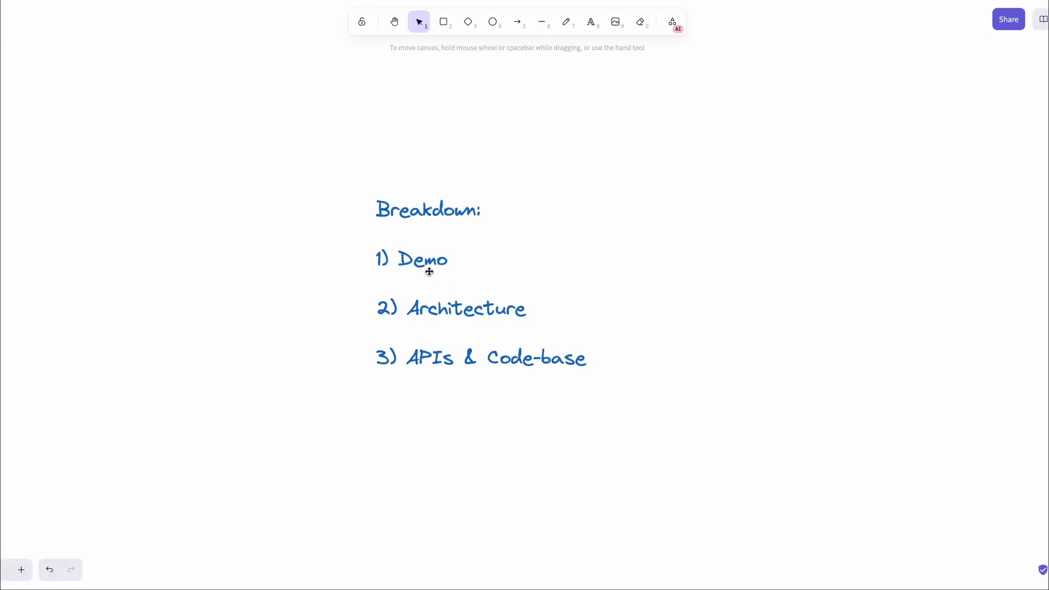
{"action": "double_click", "coordinate": [422, 260]}
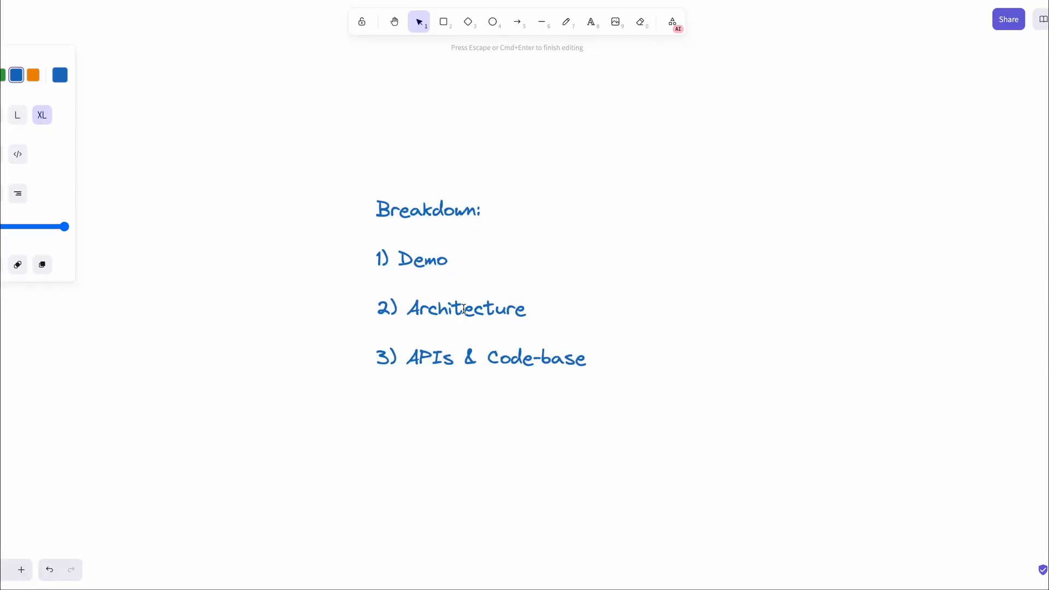
{"action": "mouse_move", "coordinate": [500, 363]}
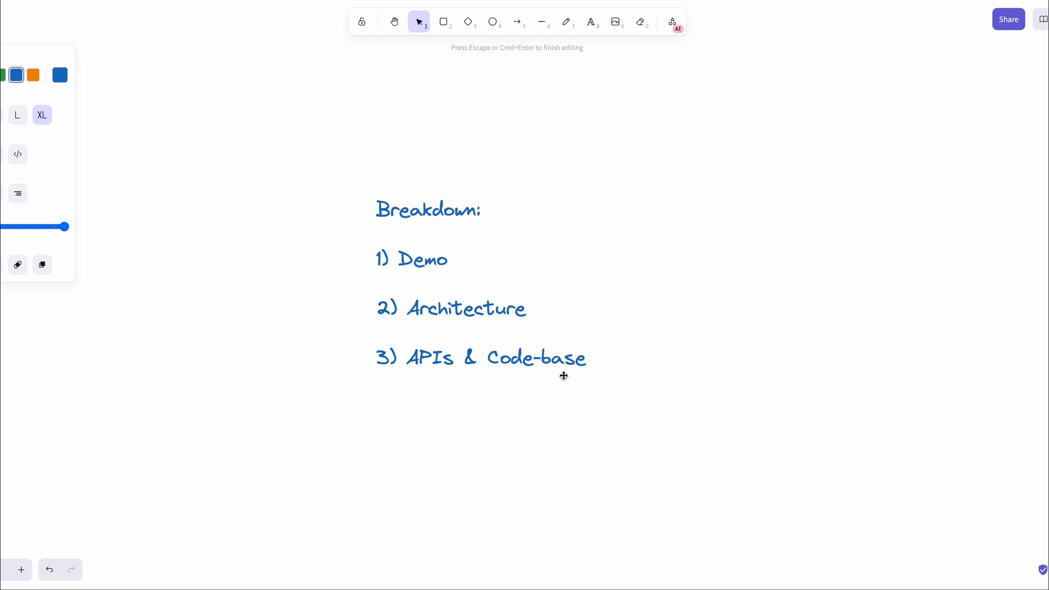
{"action": "mouse_move", "coordinate": [852, 4]}
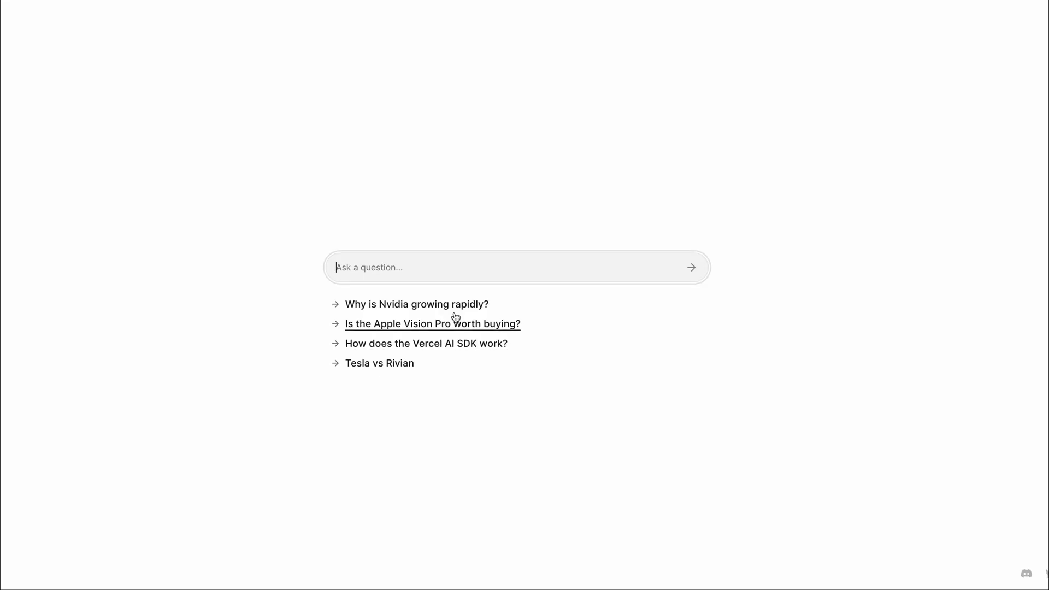
Ask Morphic 'Tesla vs Rivian', choose 'Types of vehicles offered' as the detail and send it
{"action": "left_click", "coordinate": [380, 363]}
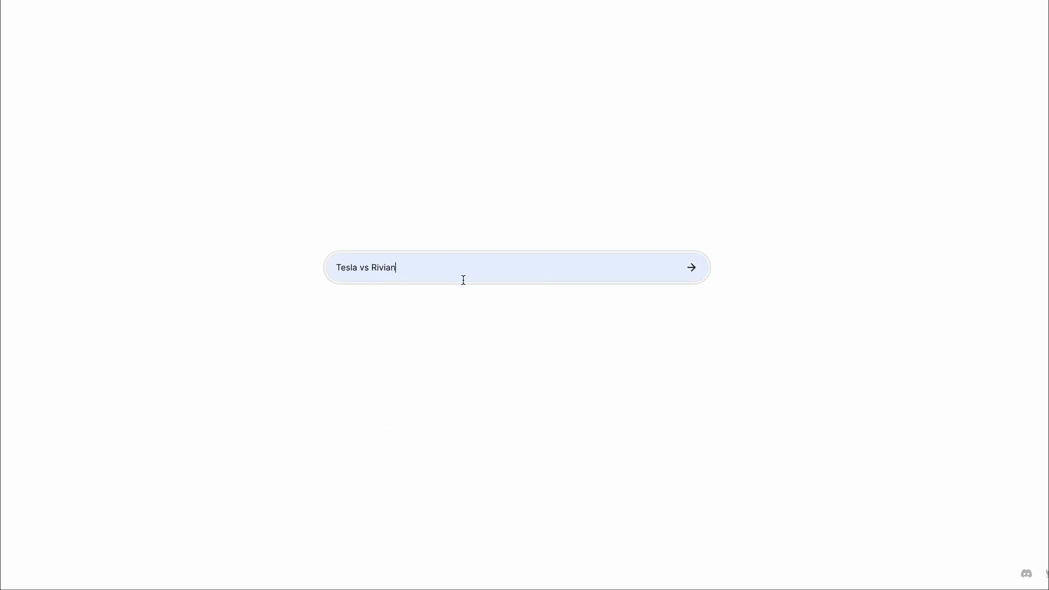
{"action": "left_click", "coordinate": [690, 268]}
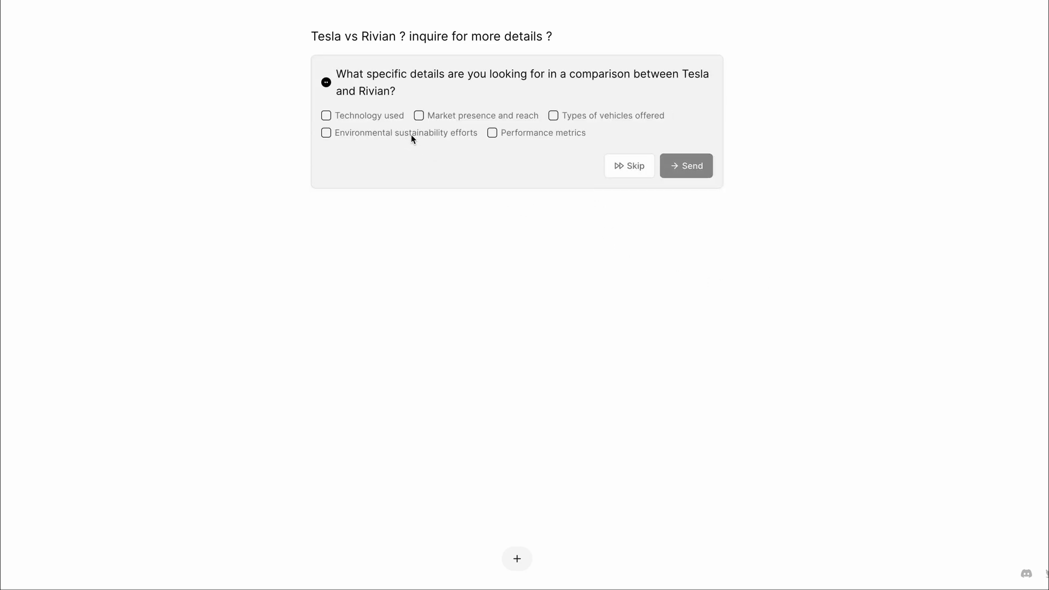
{"action": "left_click", "coordinate": [553, 115]}
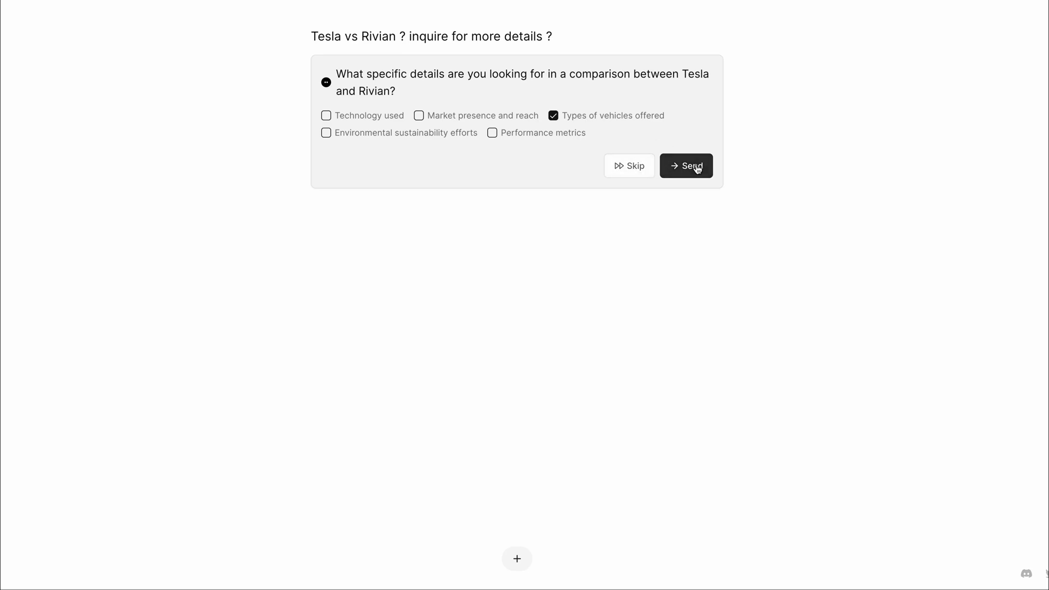
{"action": "left_click", "coordinate": [685, 165]}
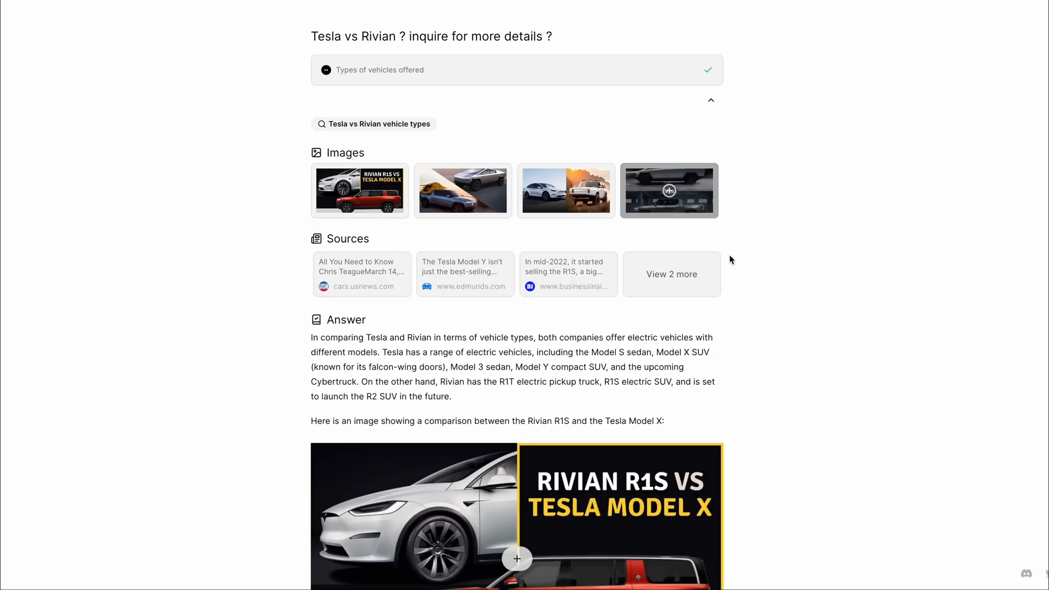
{"action": "scroll", "scroll_direction": "down", "scroll_amount": 3}
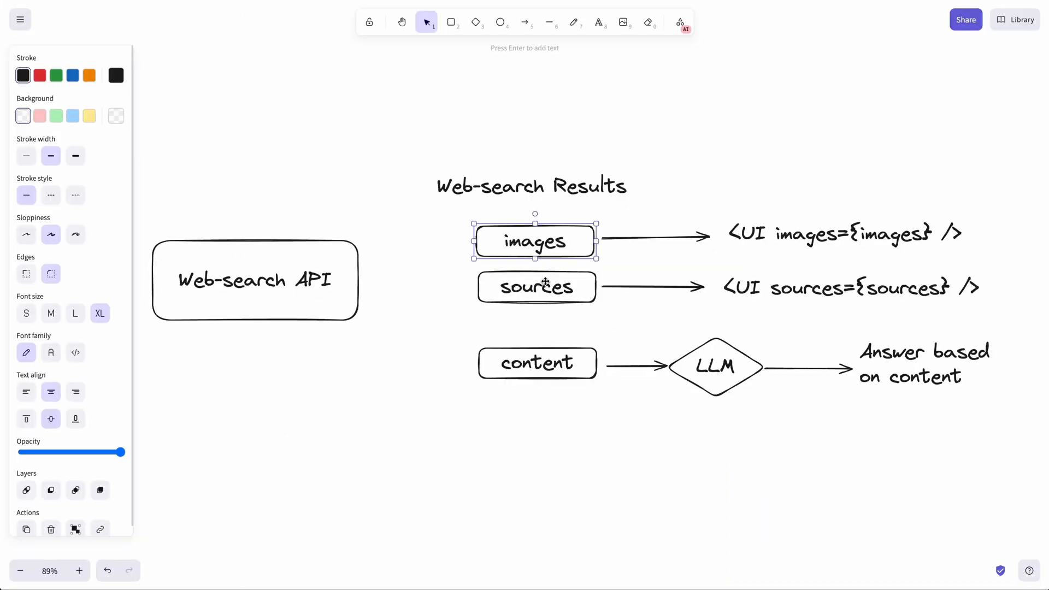
{"action": "left_click", "coordinate": [834, 232]}
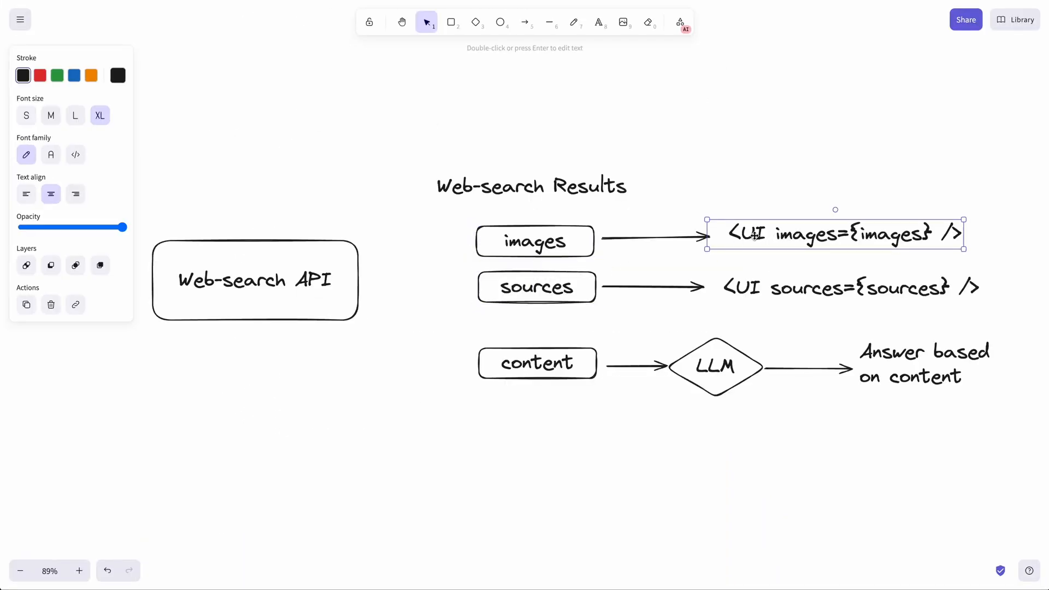
{"action": "left_click", "coordinate": [841, 287]}
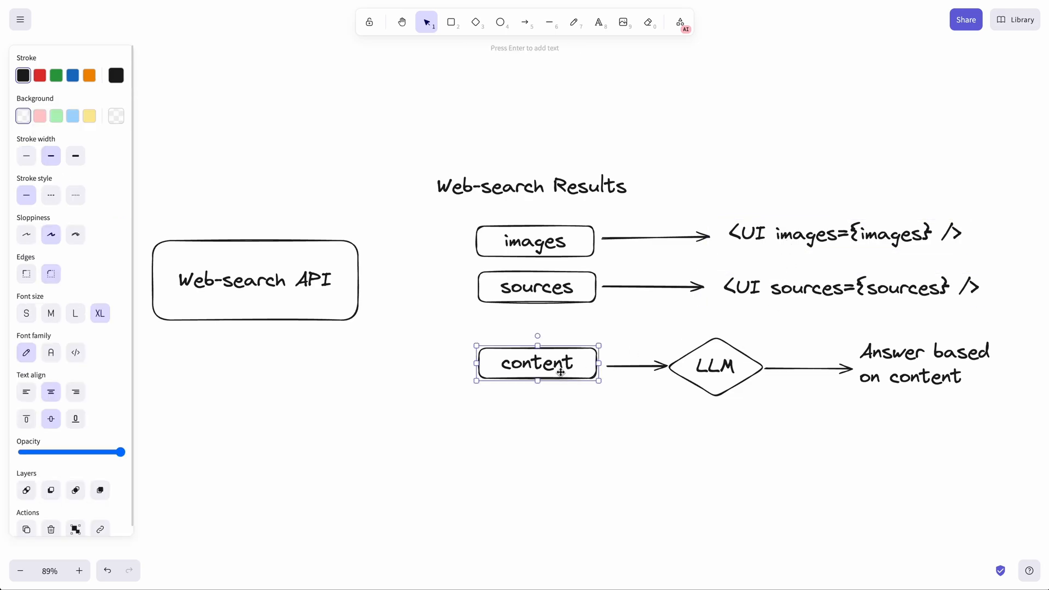
{"action": "left_click", "coordinate": [926, 363]}
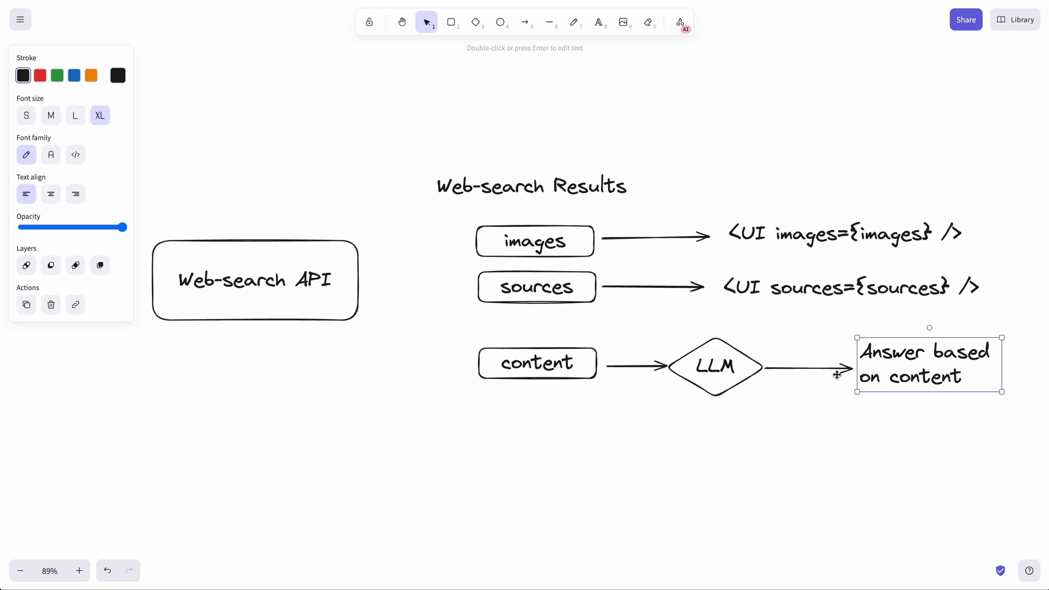
{"action": "mouse_move", "coordinate": [788, 374]}
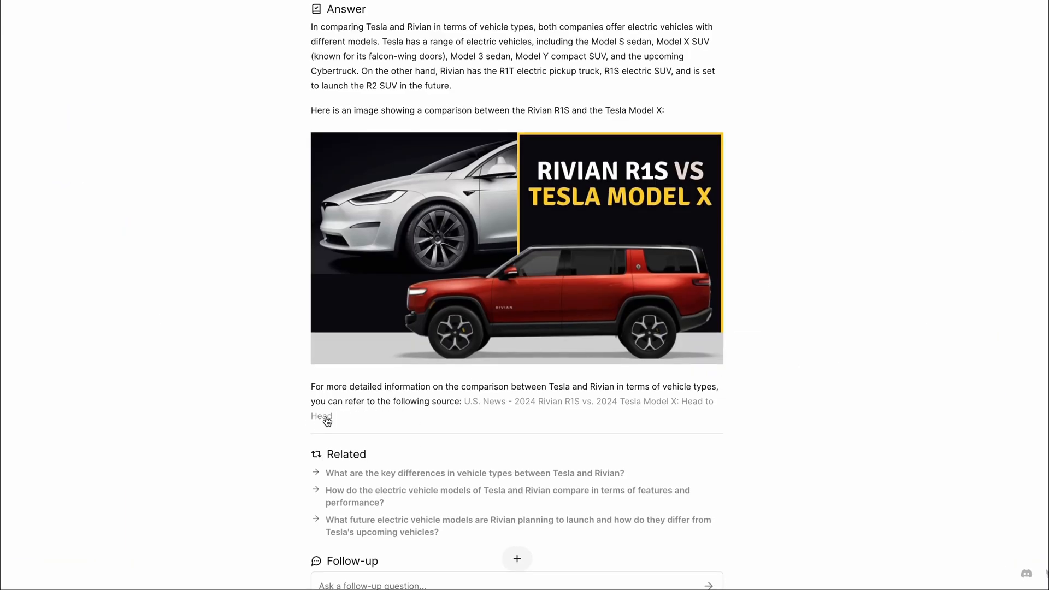
{"action": "mouse_move", "coordinate": [502, 422]}
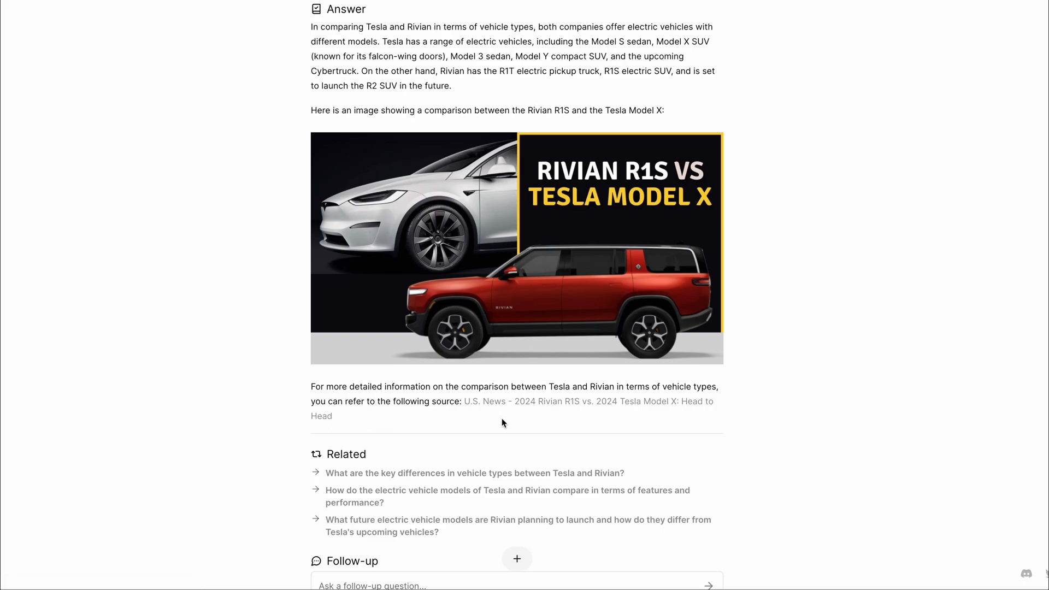
{"action": "scroll", "scroll_direction": "down", "scroll_amount": 3}
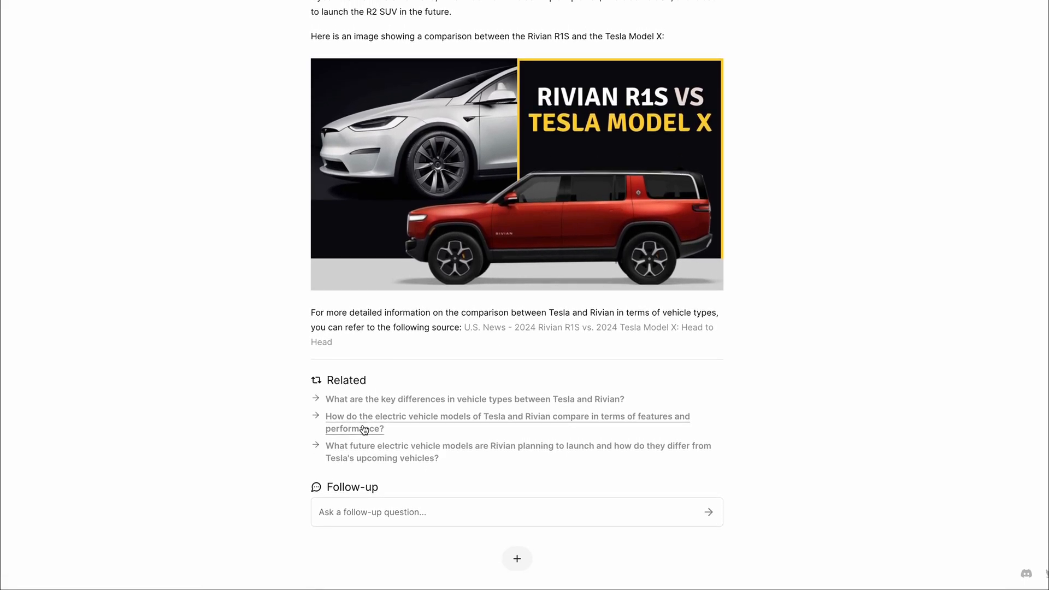
{"action": "mouse_move", "coordinate": [393, 496]}
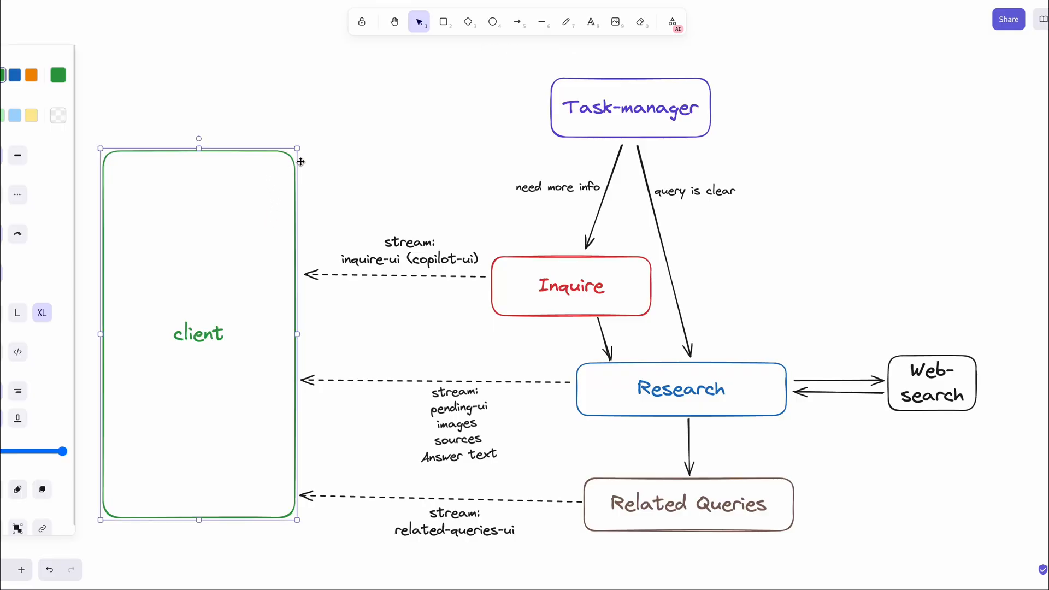
{"action": "left_click", "coordinate": [629, 107]}
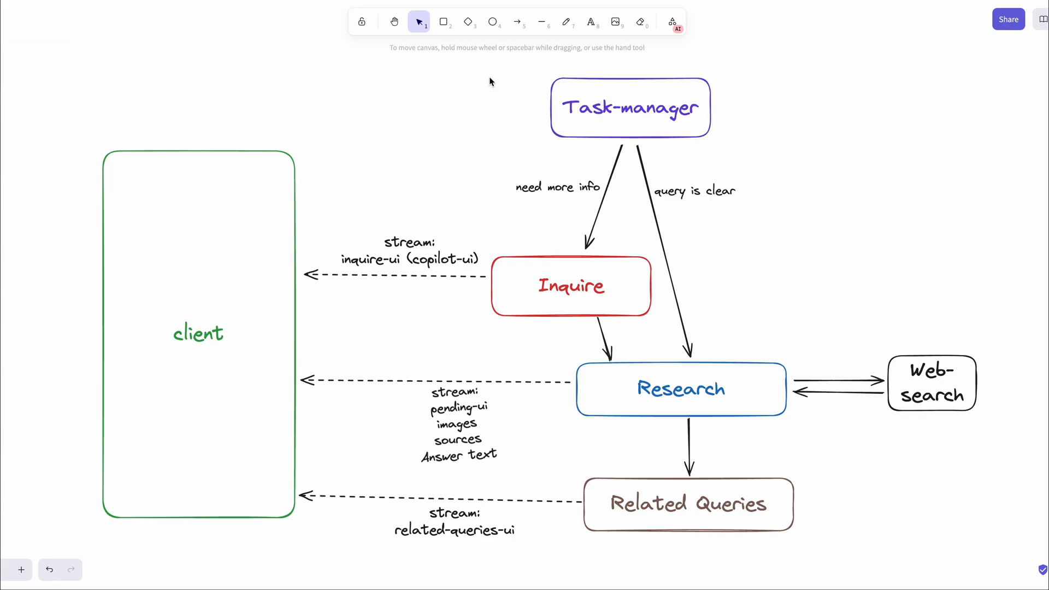
{"action": "left_click", "coordinate": [630, 107]}
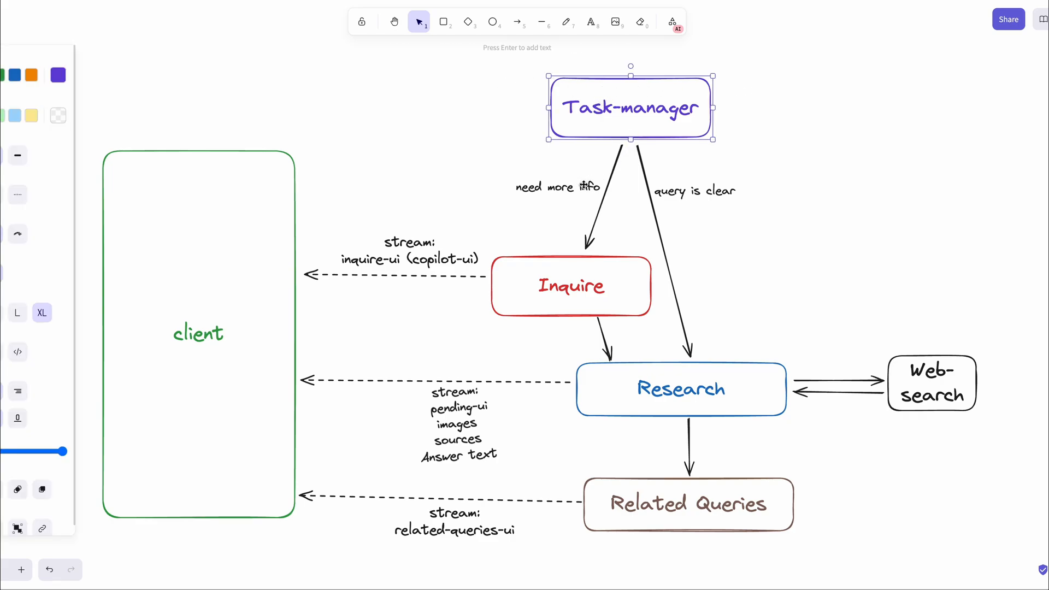
{"action": "left_click", "coordinate": [557, 187]}
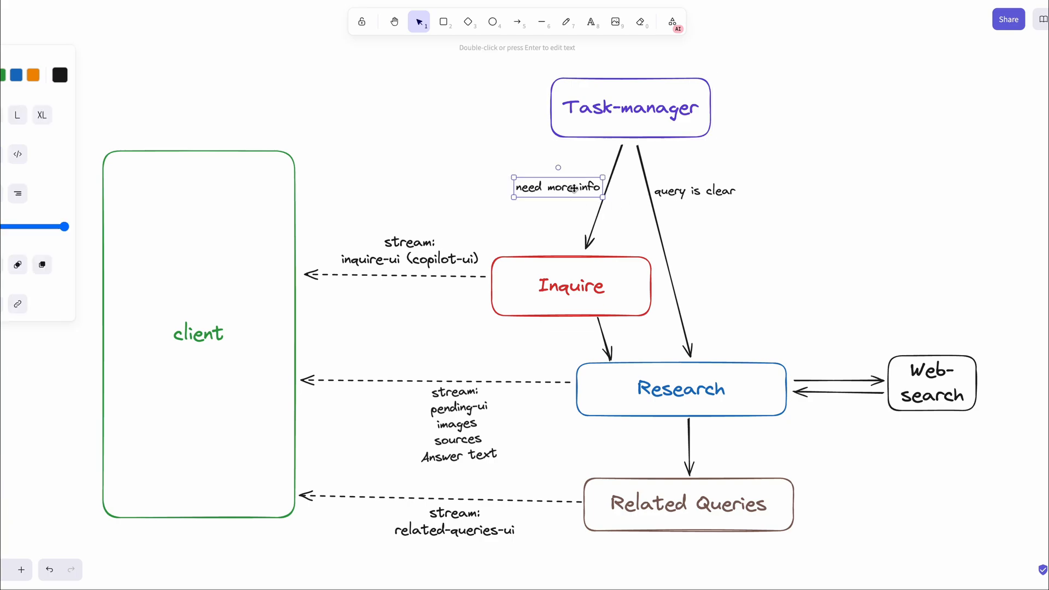
{"action": "left_click", "coordinate": [572, 287]}
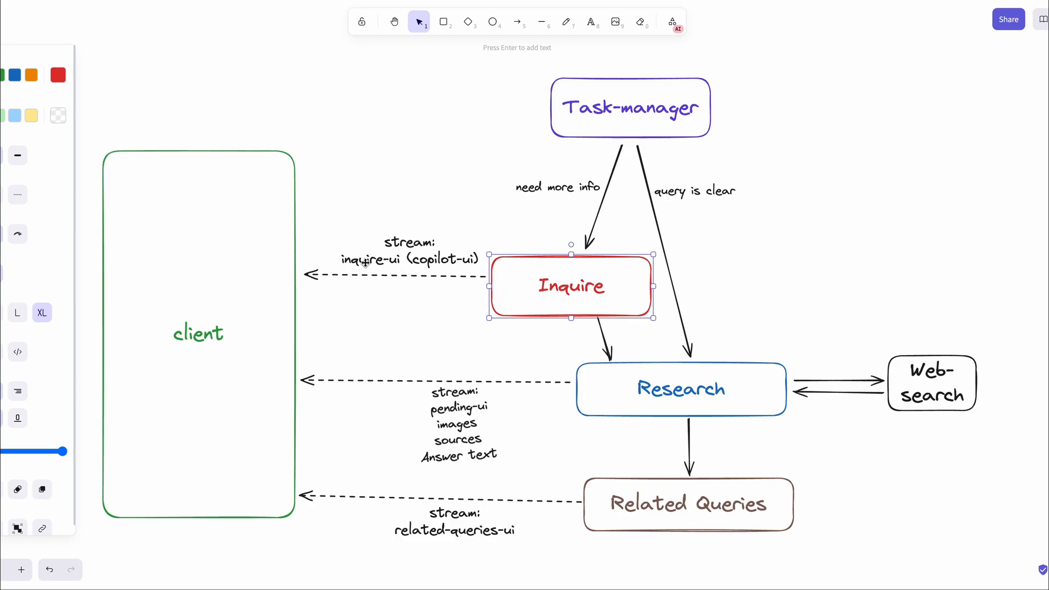
{"action": "mouse_move", "coordinate": [448, 287]}
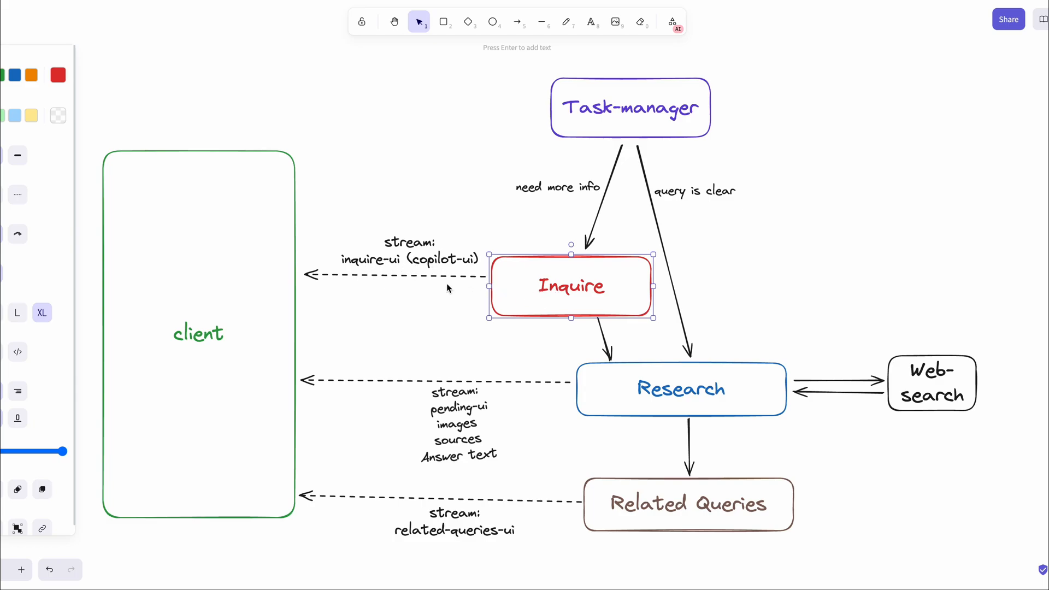
{"action": "scroll", "scroll_direction": "down", "scroll_amount": 3}
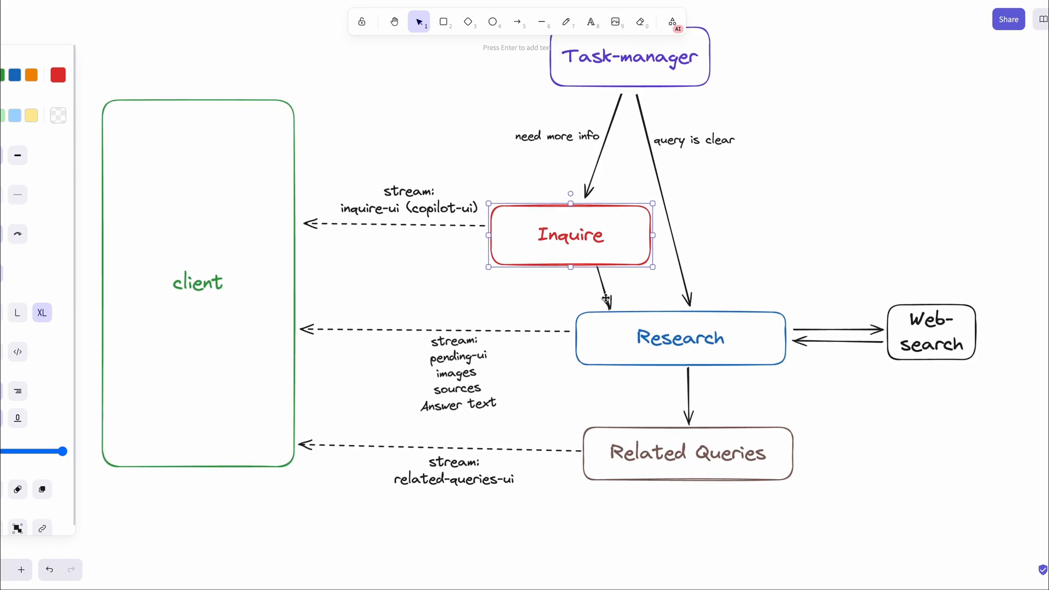
{"action": "left_click", "coordinate": [681, 338]}
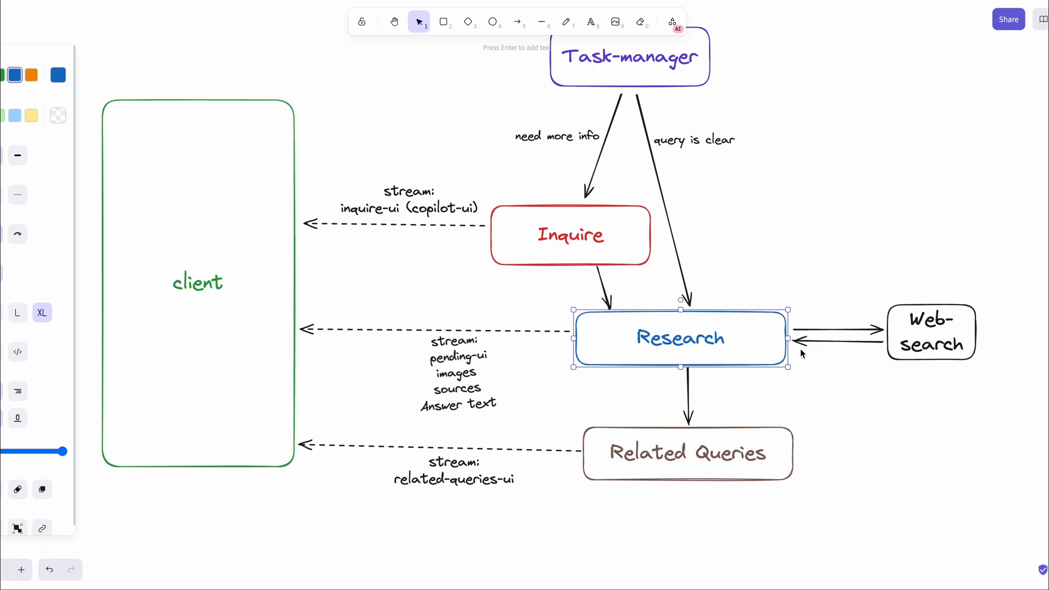
{"action": "mouse_move", "coordinate": [732, 344]}
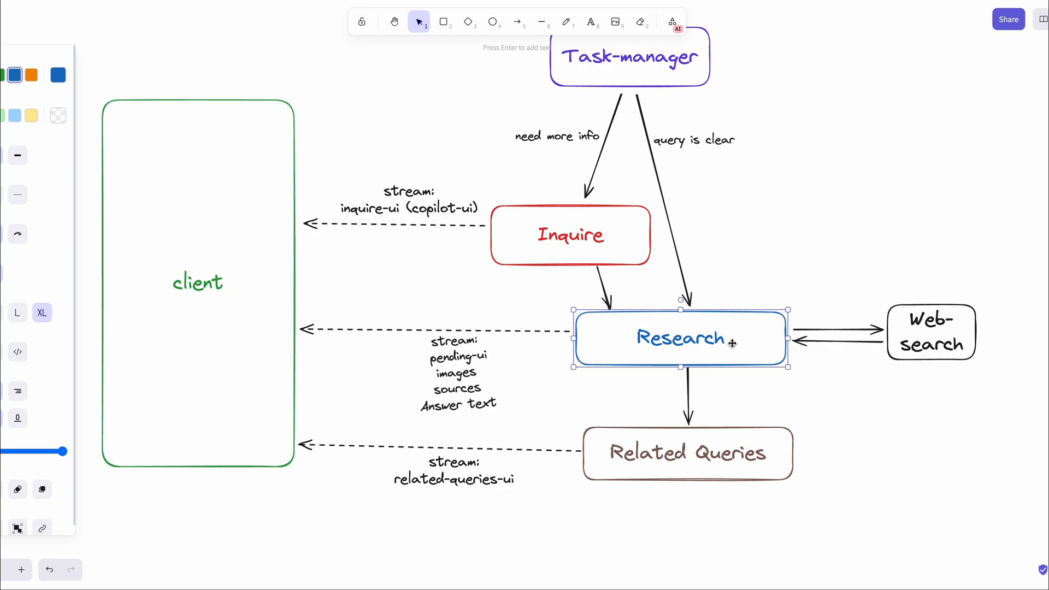
{"action": "double_click", "coordinate": [679, 338]}
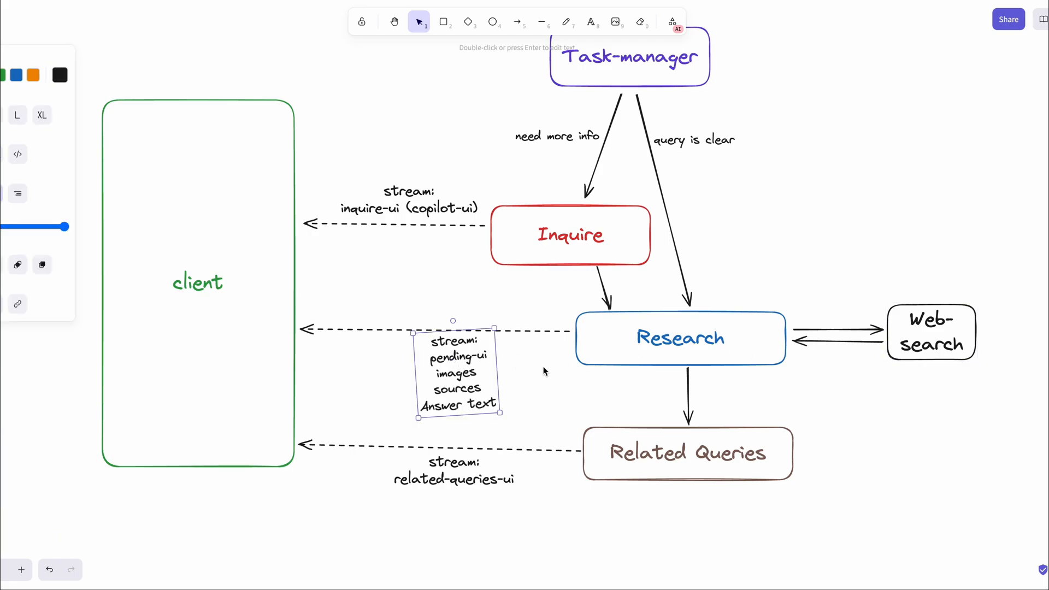
{"action": "scroll", "scroll_direction": "down", "scroll_amount": 3}
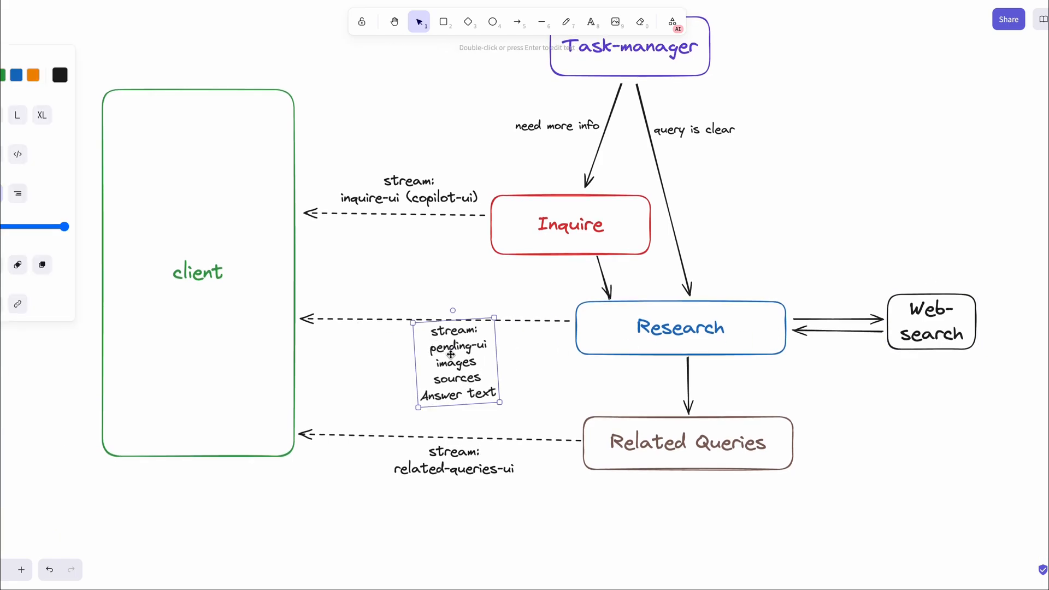
{"action": "left_click", "coordinate": [586, 366]}
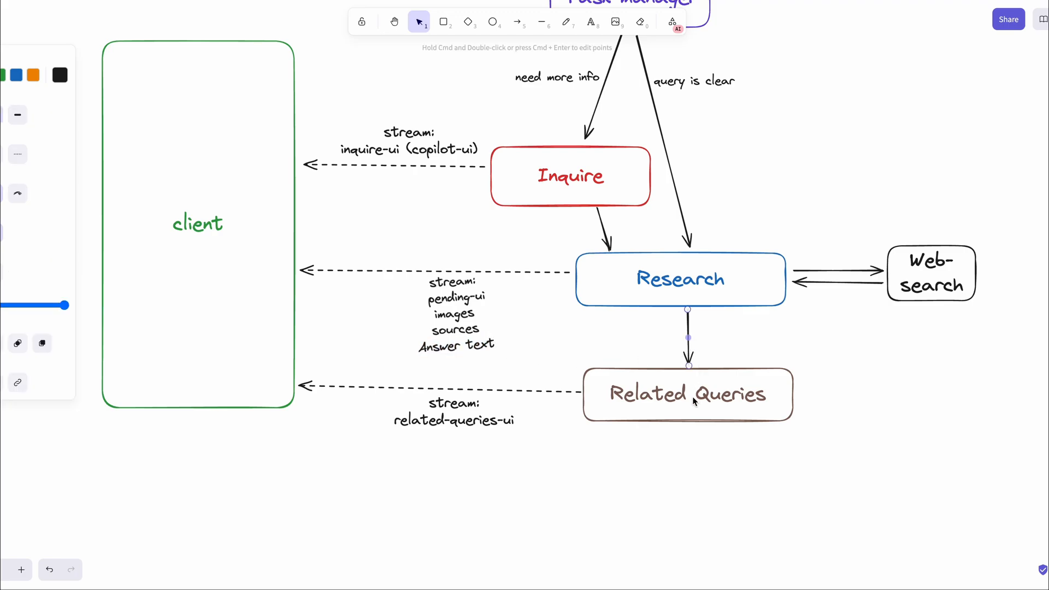
{"action": "left_click", "coordinate": [686, 394]}
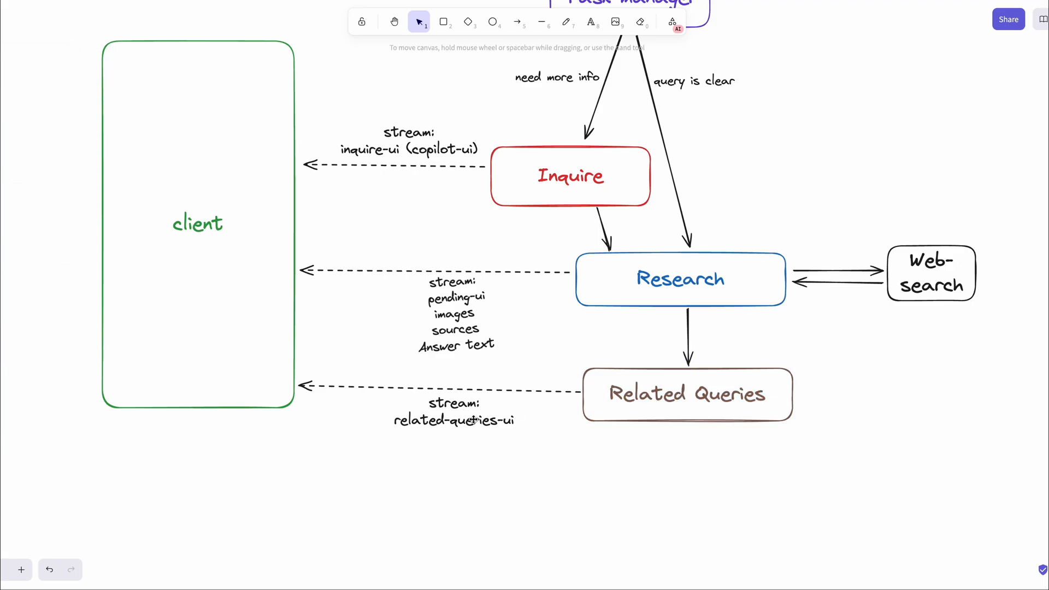
{"action": "left_click", "coordinate": [454, 420]}
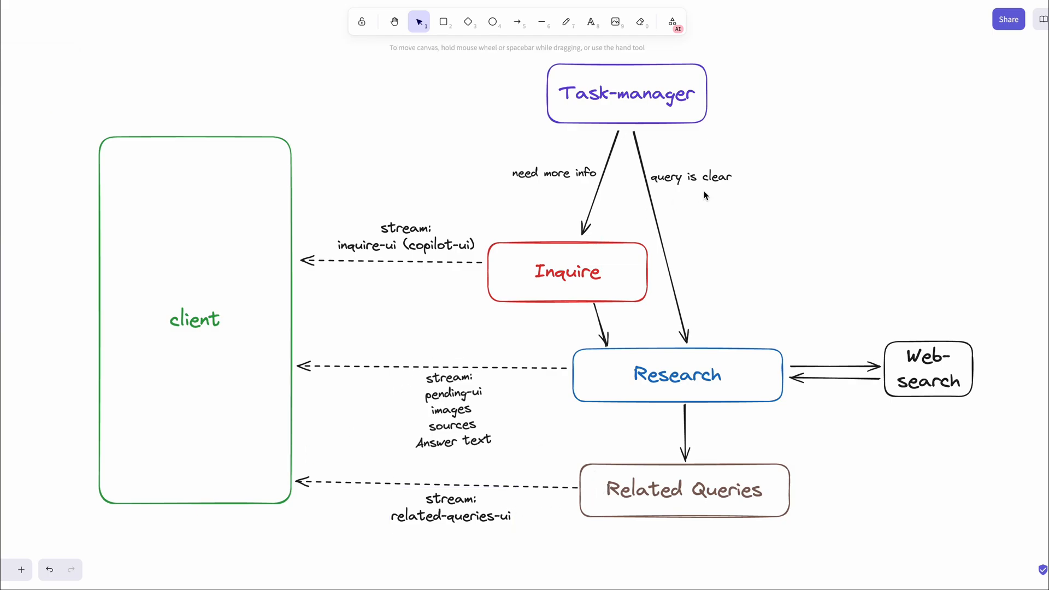
{"action": "mouse_move", "coordinate": [853, 150]}
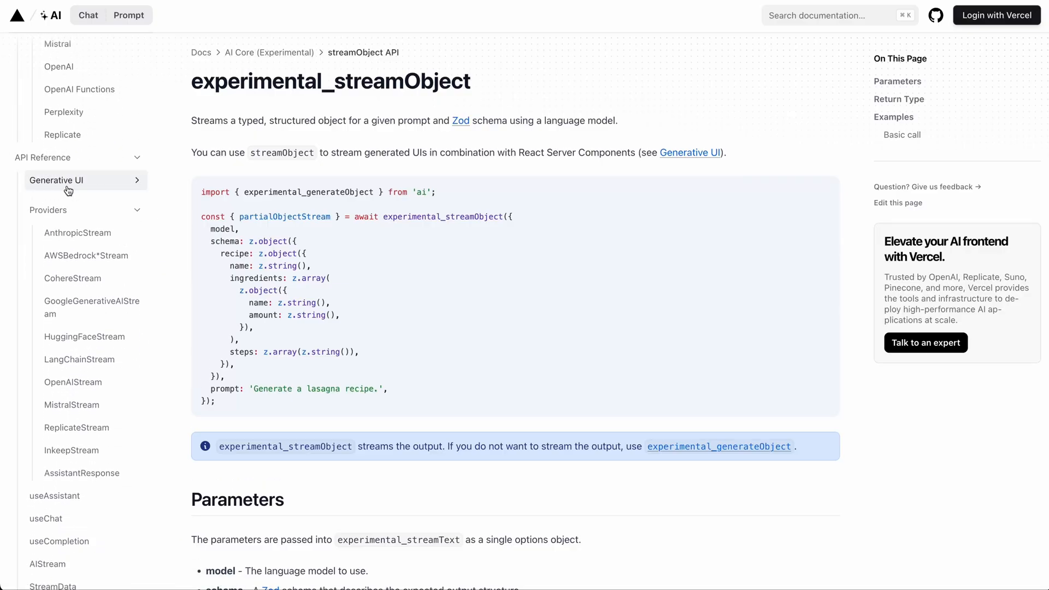
Browse the Generative UI references: useAIState, useUIState and createStreamableUI pages
{"action": "left_click", "coordinate": [57, 181]}
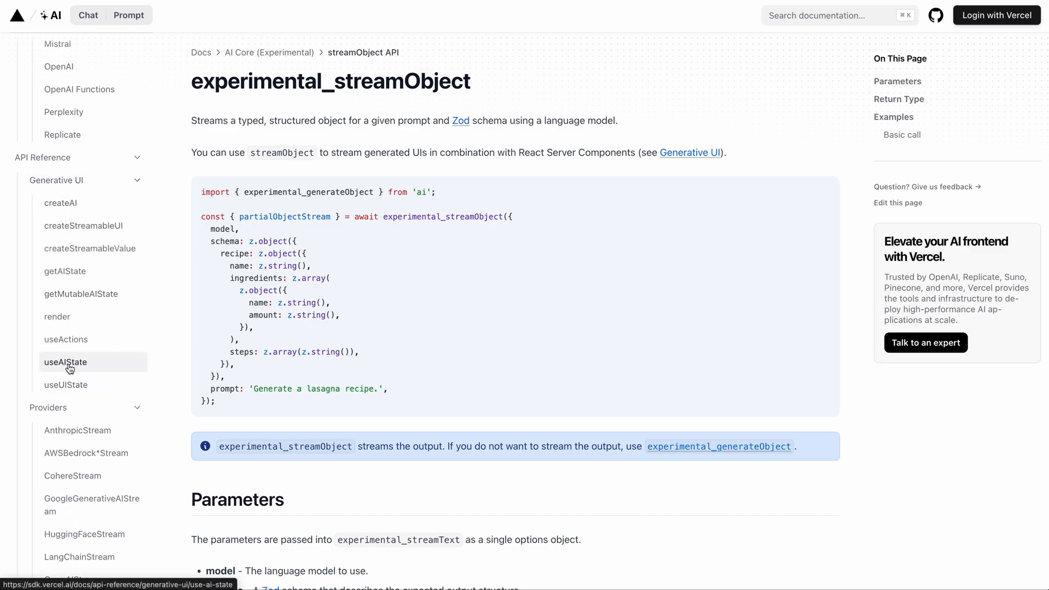
{"action": "left_click", "coordinate": [65, 362]}
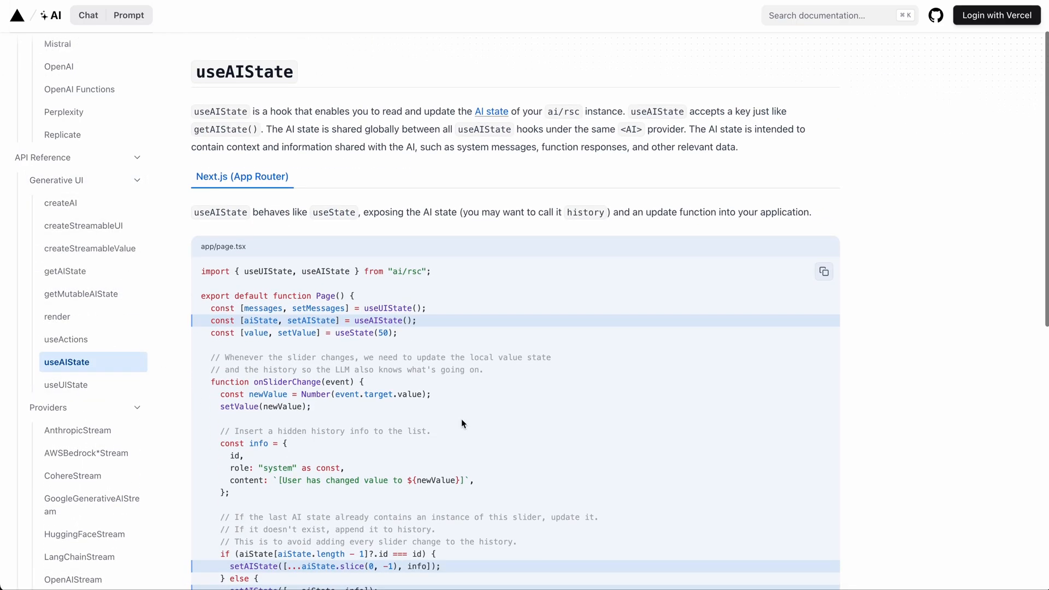
{"action": "left_click", "coordinate": [67, 384]}
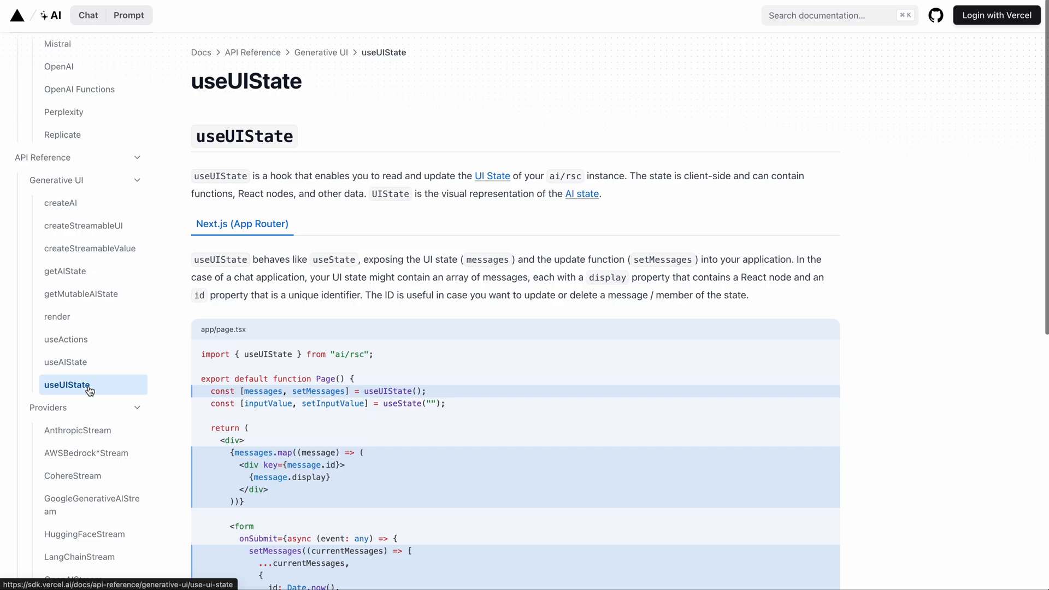
{"action": "left_click", "coordinate": [84, 225]}
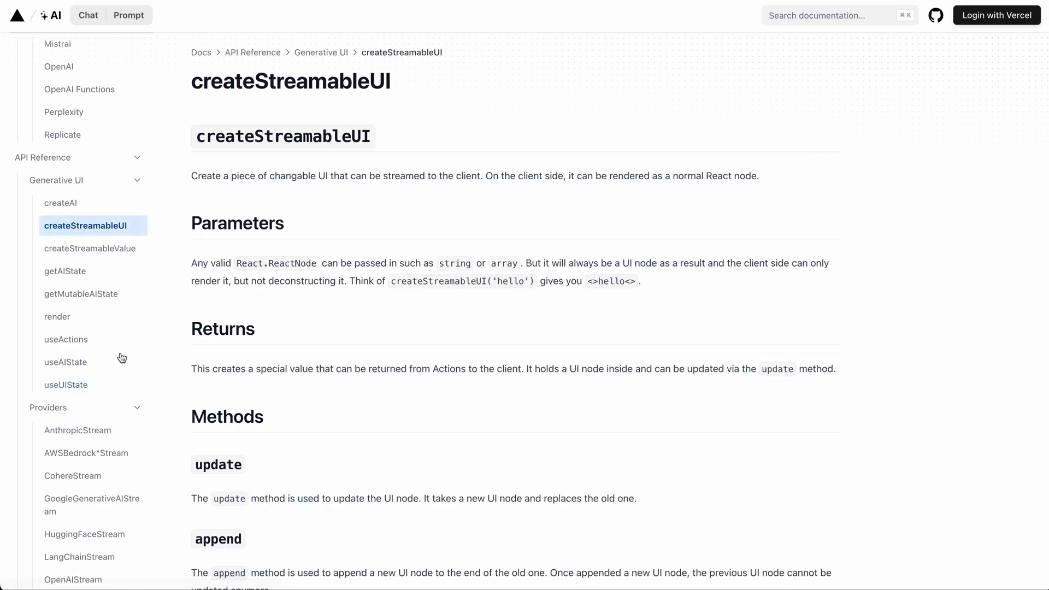
{"action": "left_click", "coordinate": [66, 362]}
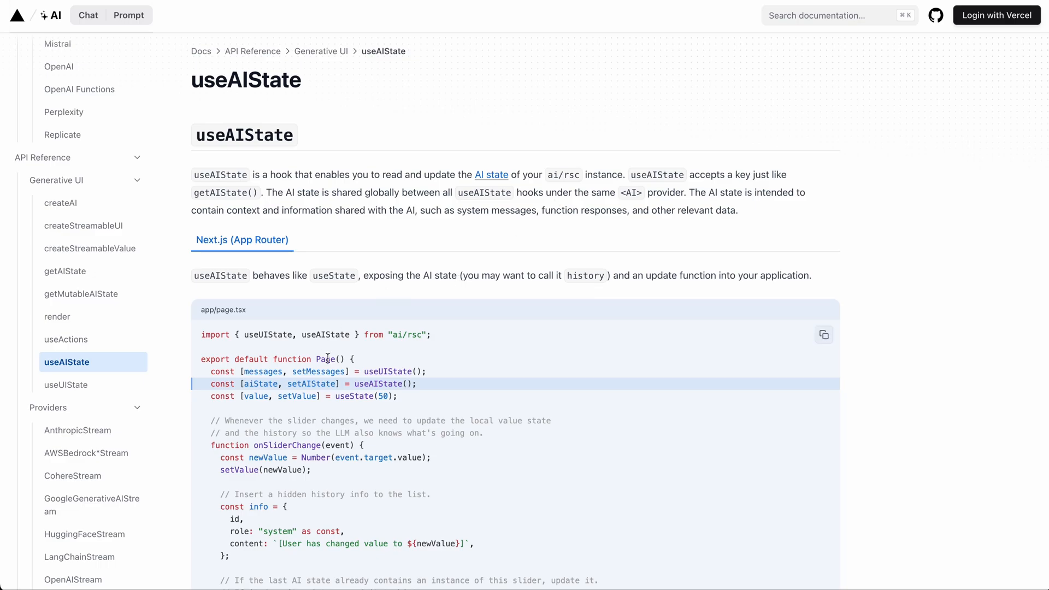
{"action": "scroll", "scroll_direction": "down", "scroll_amount": 3}
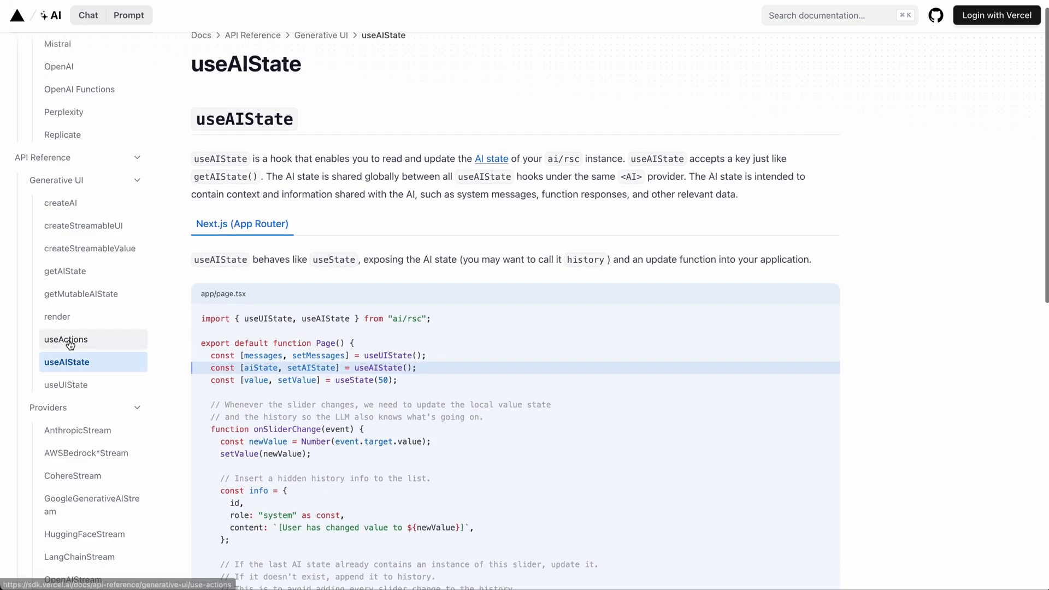
{"action": "left_click", "coordinate": [67, 383]}
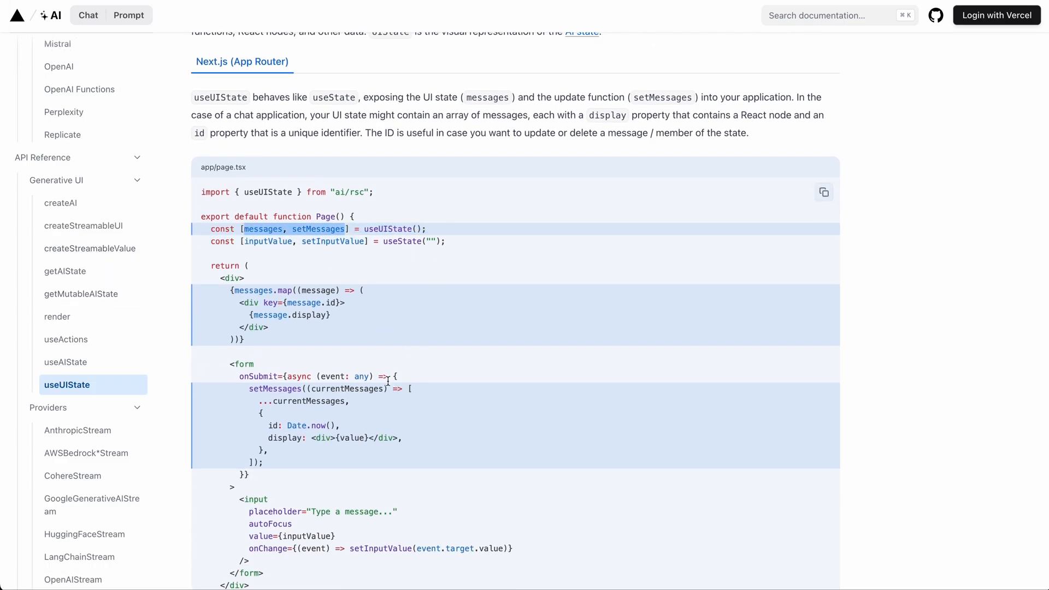
{"action": "left_click", "coordinate": [84, 226]}
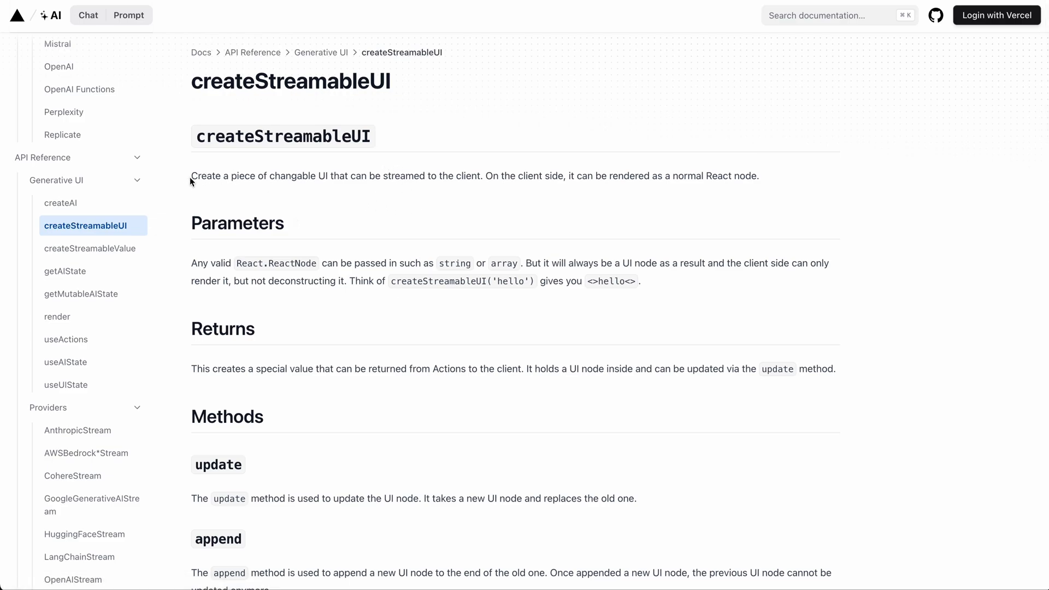
Highlight the createStreamableUI description and scroll to its server-side UI streaming example
{"action": "left_click_drag", "start_coordinate": [192, 175], "coordinate": [720, 174]}
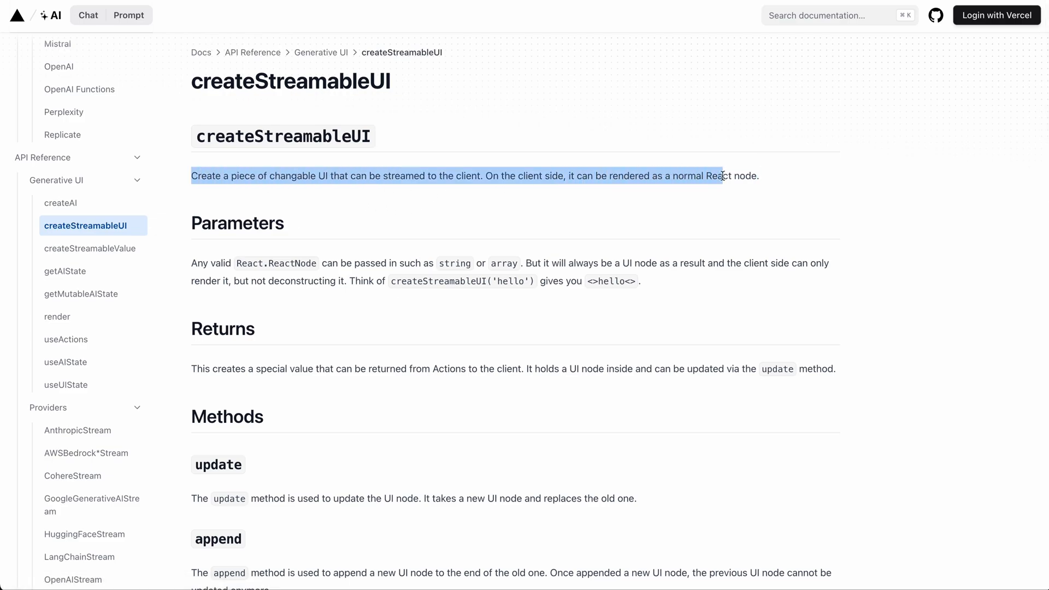
{"action": "left_click_drag", "start_coordinate": [719, 175], "coordinate": [760, 174]}
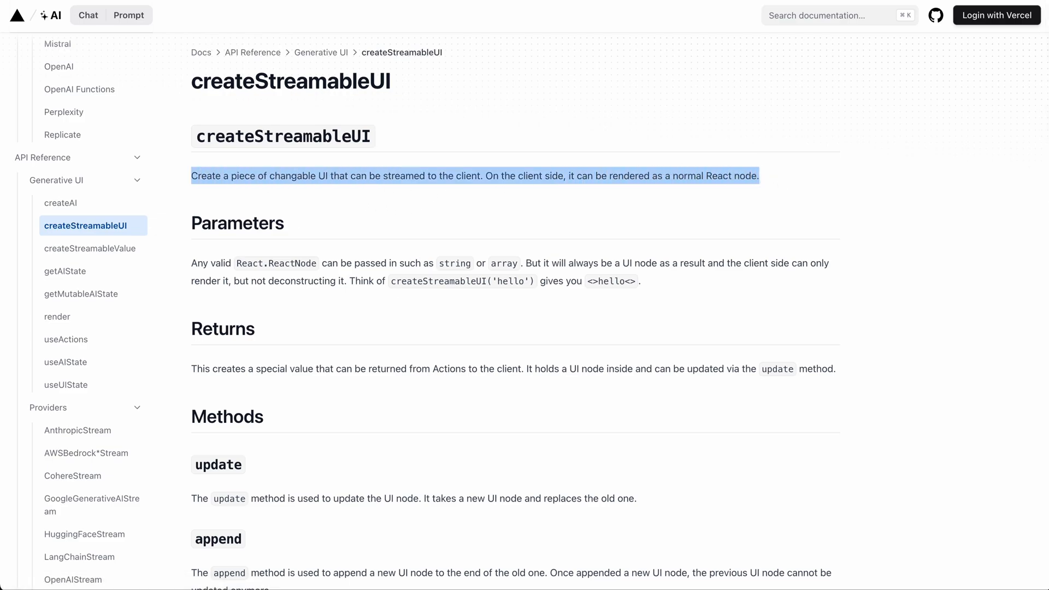
{"action": "scroll", "scroll_direction": "down", "scroll_amount": 3}
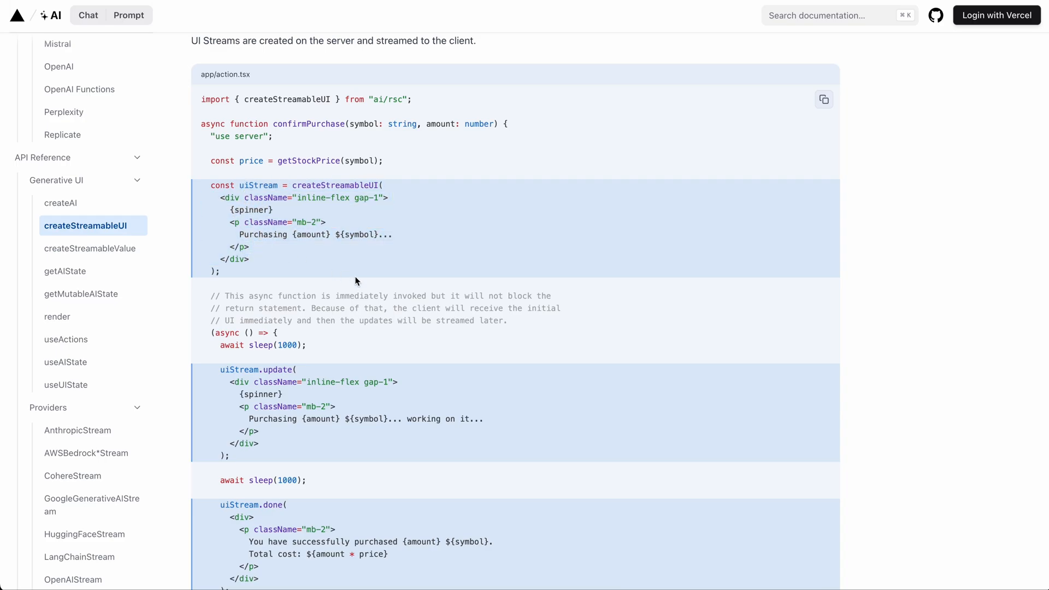
{"action": "scroll", "scroll_direction": "down", "scroll_amount": 3}
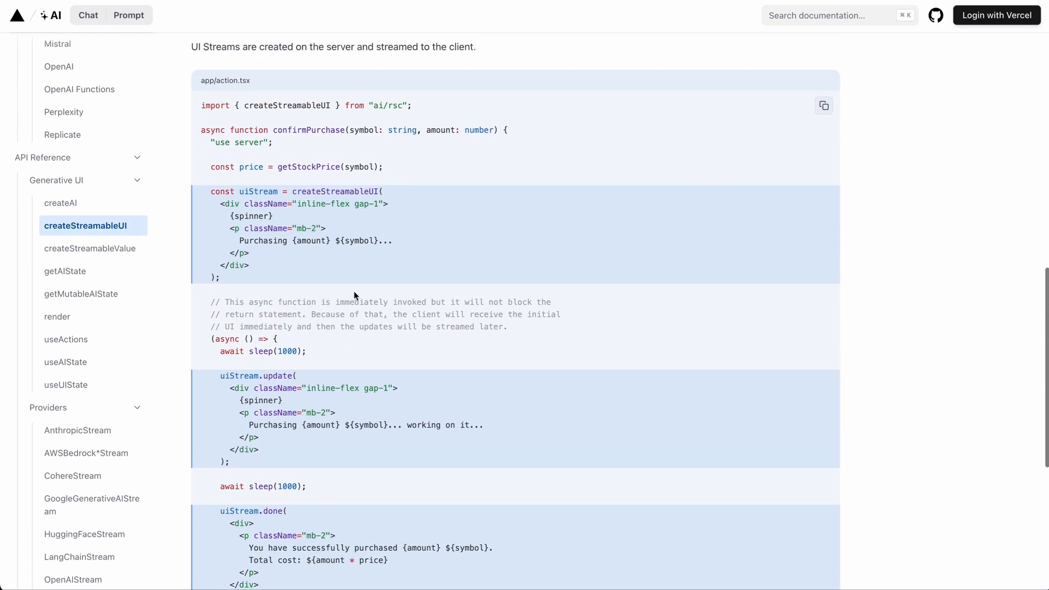
{"action": "scroll", "scroll_direction": "down", "scroll_amount": 3}
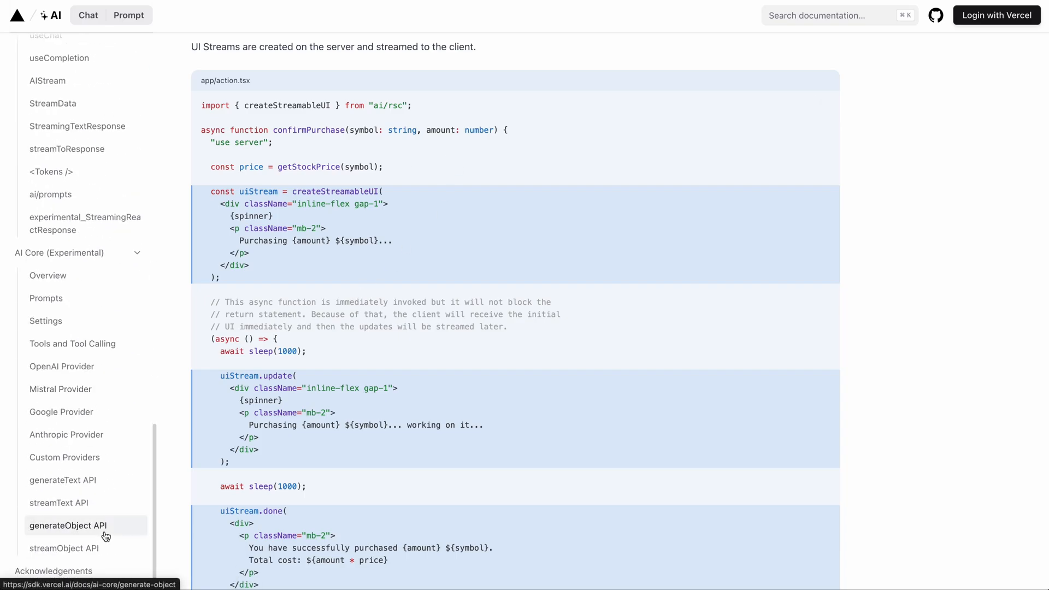
Review the generateObject and streamObject references, then move to the streamText API page
{"action": "left_click", "coordinate": [68, 525]}
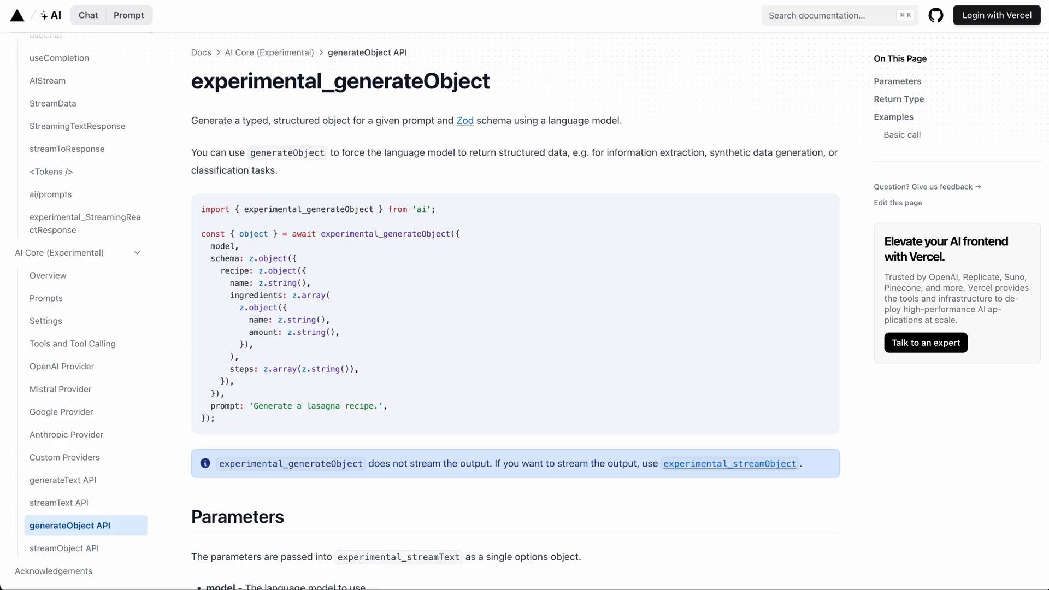
{"action": "scroll", "scroll_direction": "down", "scroll_amount": 3}
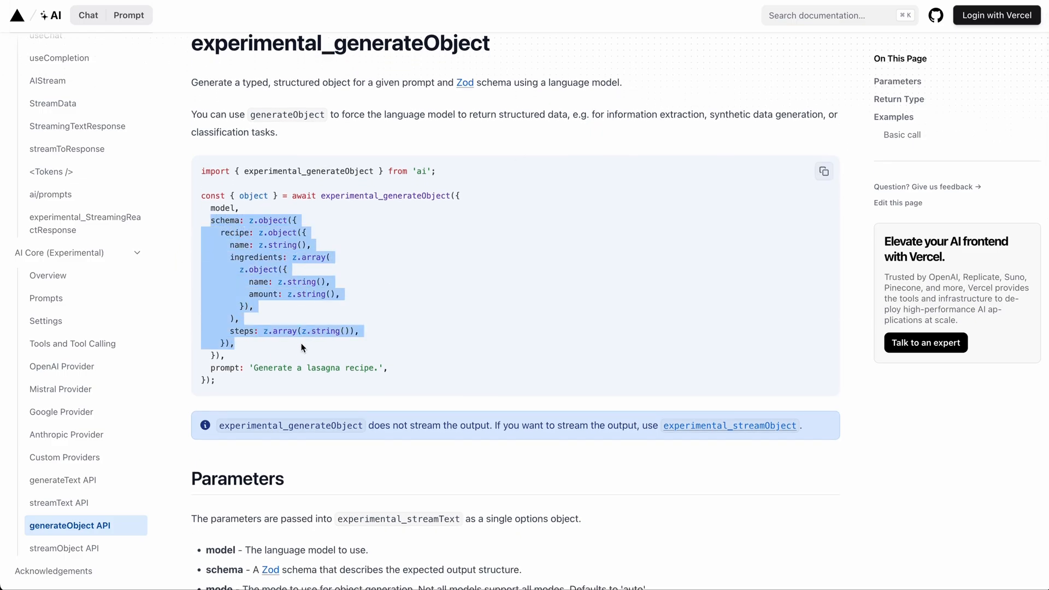
{"action": "left_click", "coordinate": [64, 547]}
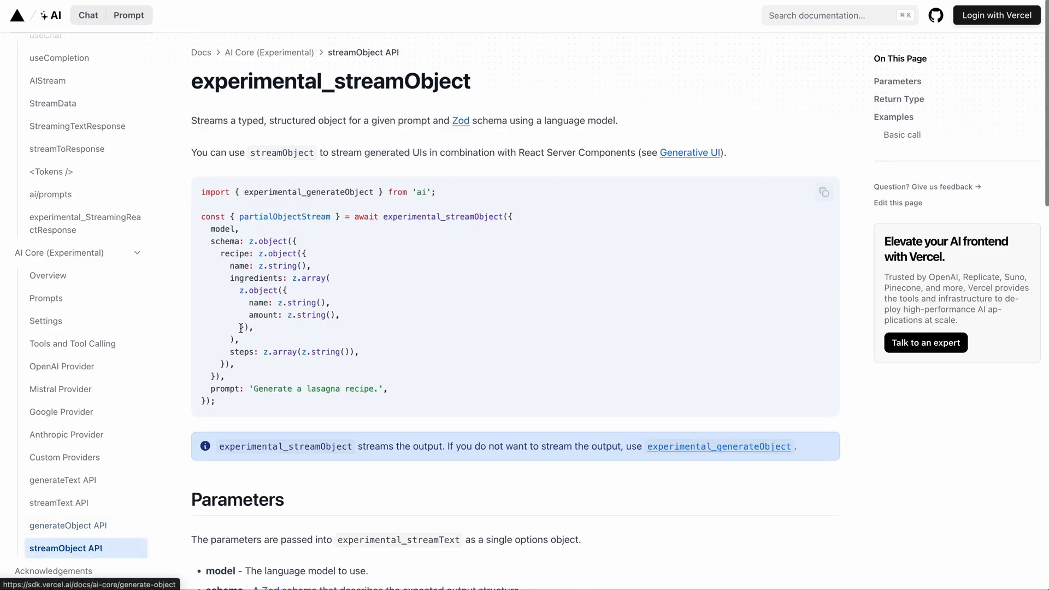
{"action": "scroll", "scroll_direction": "down", "scroll_amount": 3}
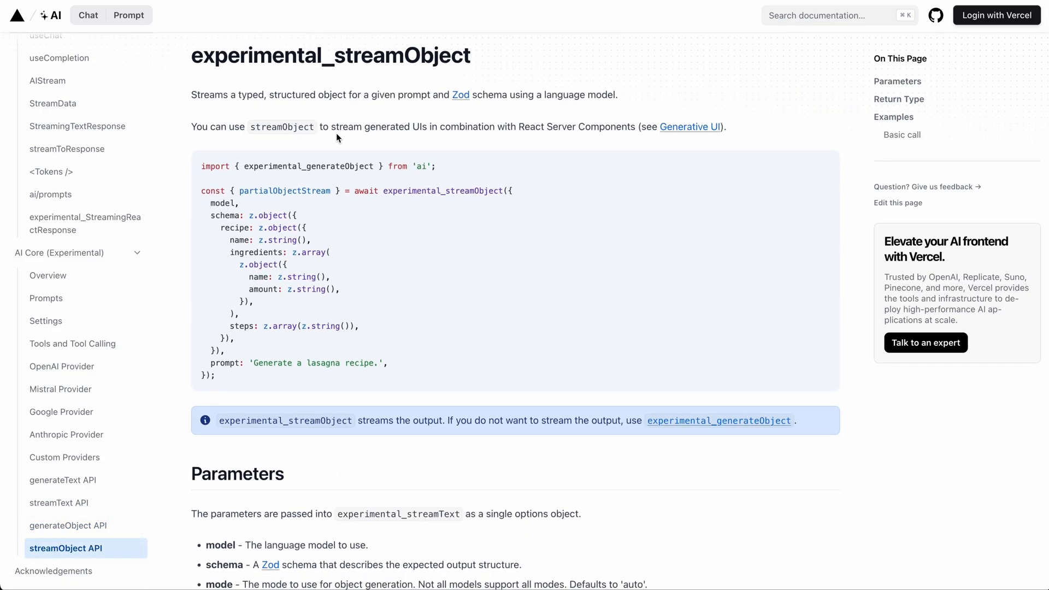
{"action": "mouse_move", "coordinate": [422, 225]}
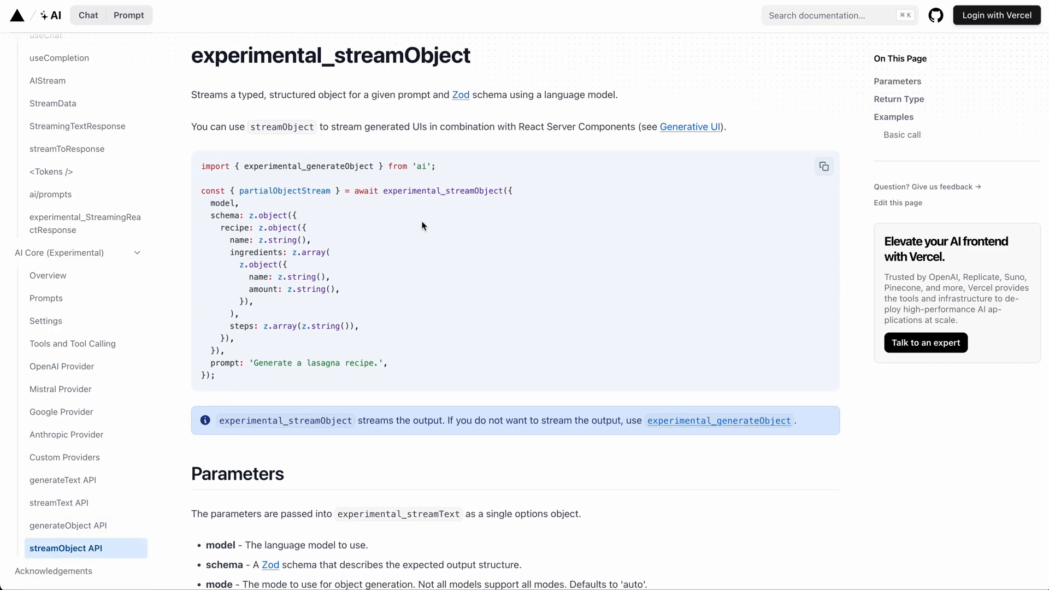
{"action": "scroll", "scroll_direction": "down", "scroll_amount": 3}
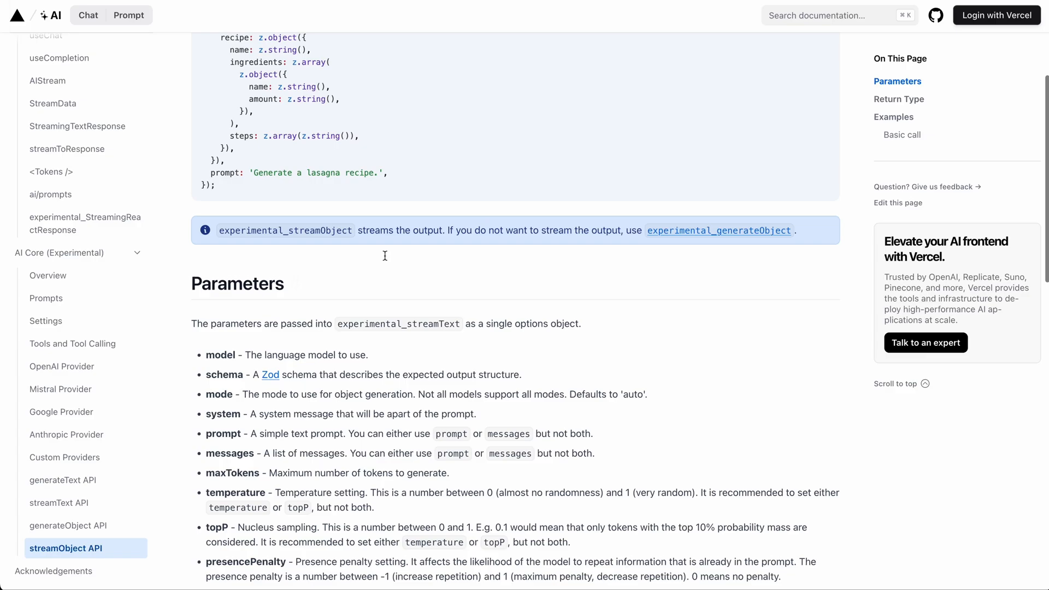
{"action": "left_click", "coordinate": [59, 502]}
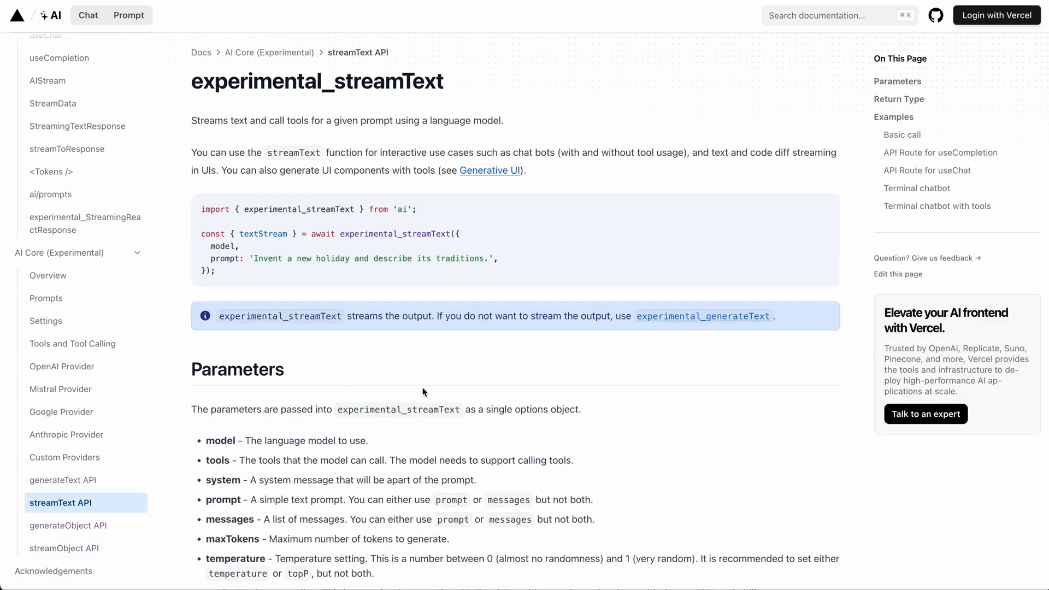
{"action": "mouse_move", "coordinate": [288, 331]}
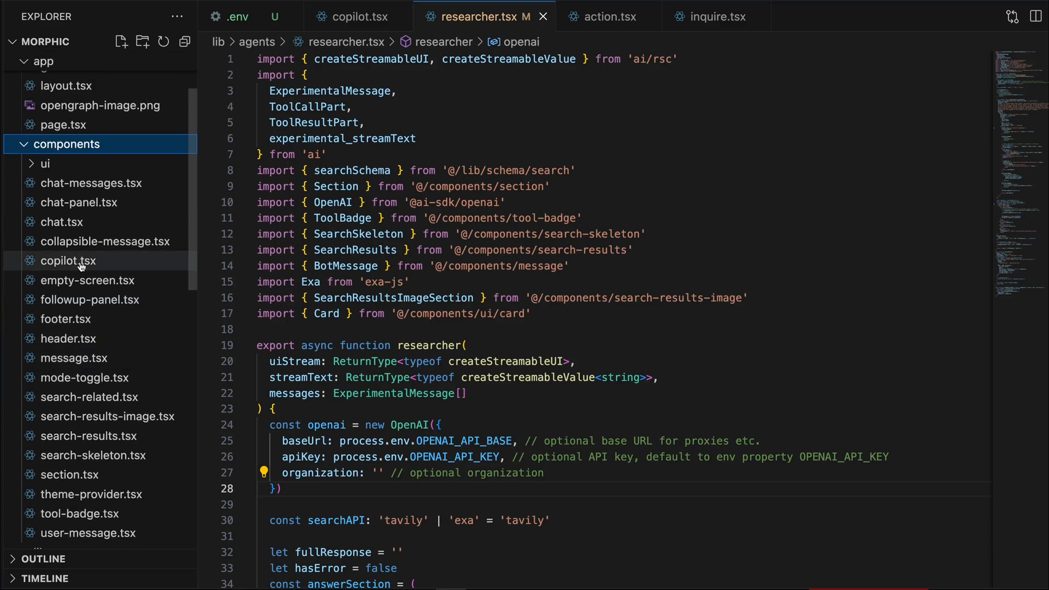
Review copilot.tsx and the task-manager.tsx agent file
{"action": "left_click", "coordinate": [67, 261]}
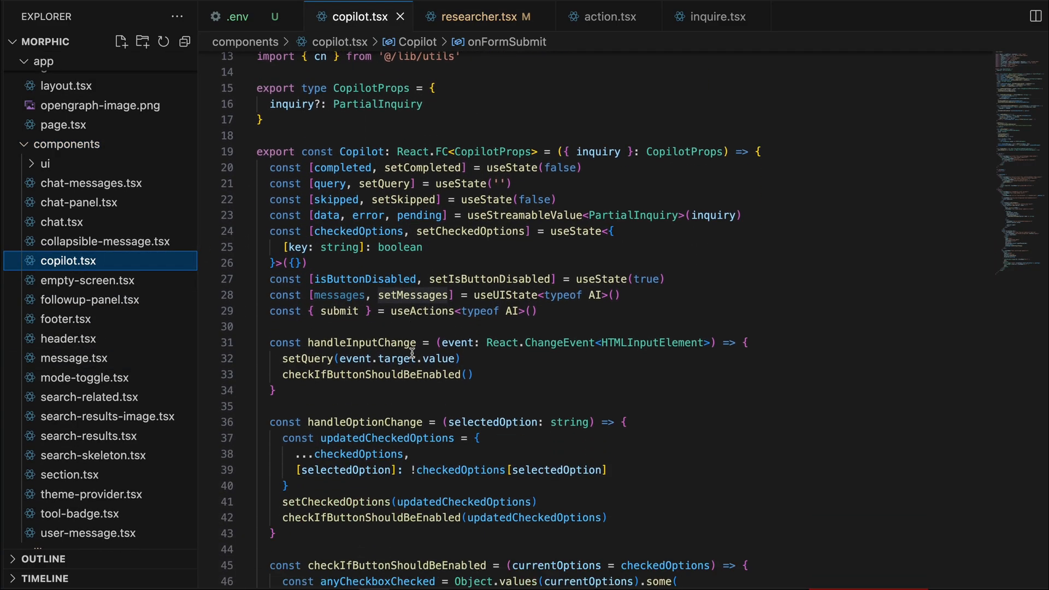
{"action": "scroll", "scroll_direction": "down", "scroll_amount": 3}
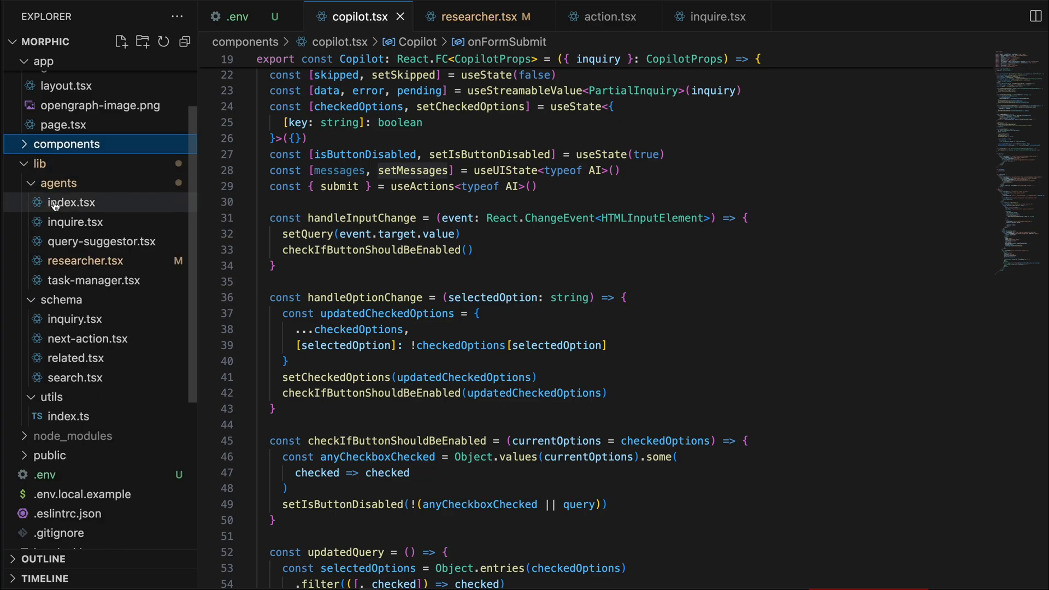
{"action": "left_click", "coordinate": [71, 202]}
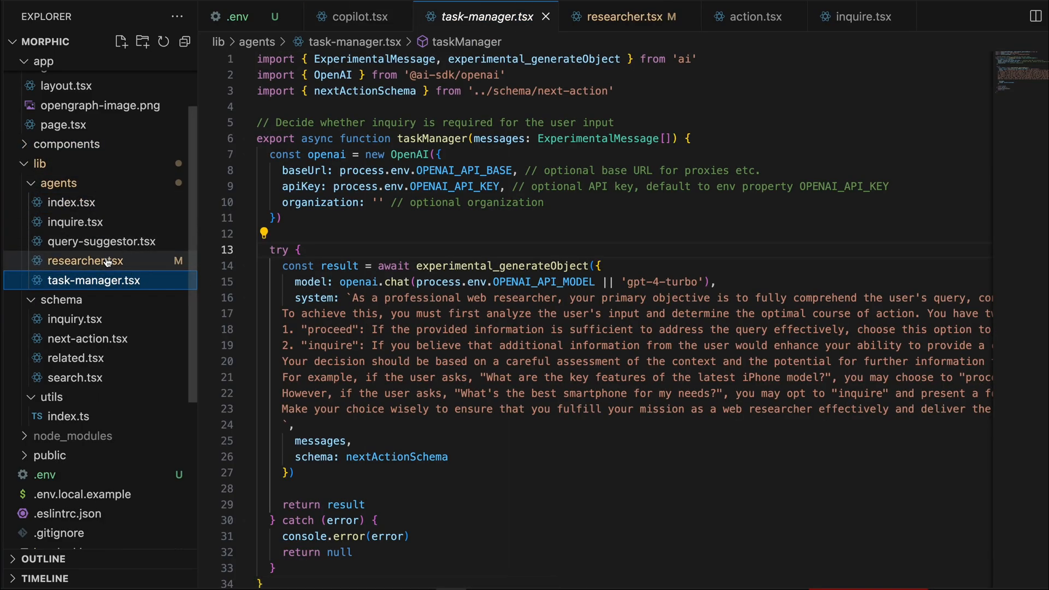
Review the inquire and query-suggestor agents, ending on action.tsx at processEvents
{"action": "left_click", "coordinate": [77, 222]}
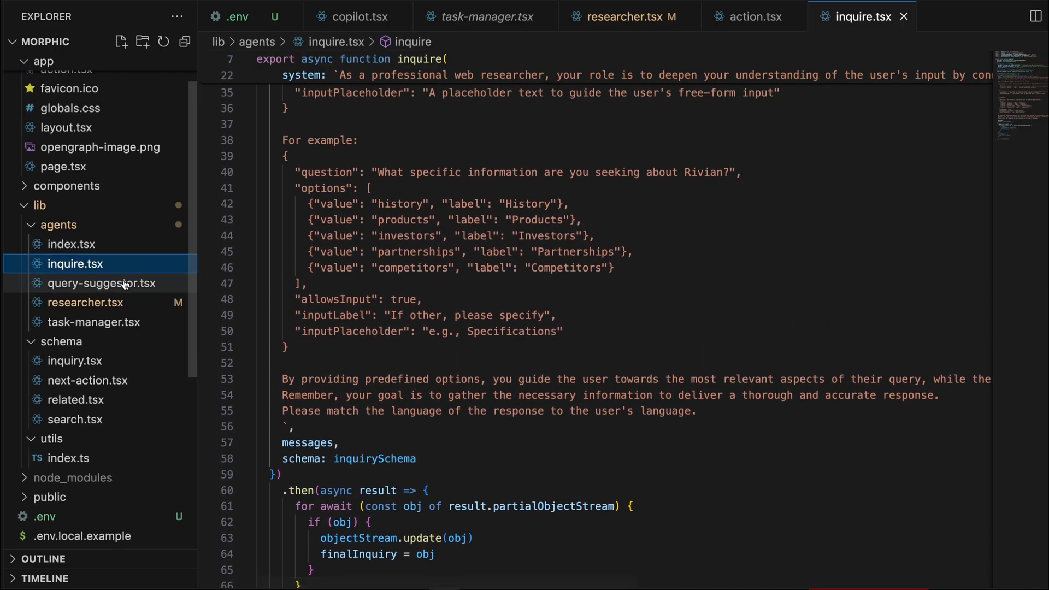
{"action": "left_click", "coordinate": [101, 281]}
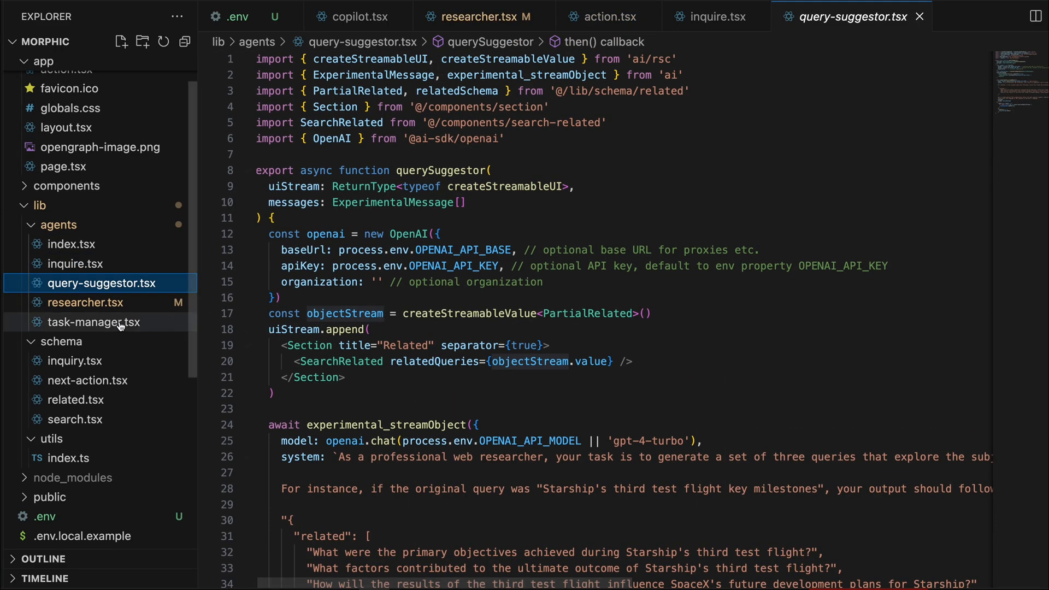
{"action": "left_click", "coordinate": [607, 17]}
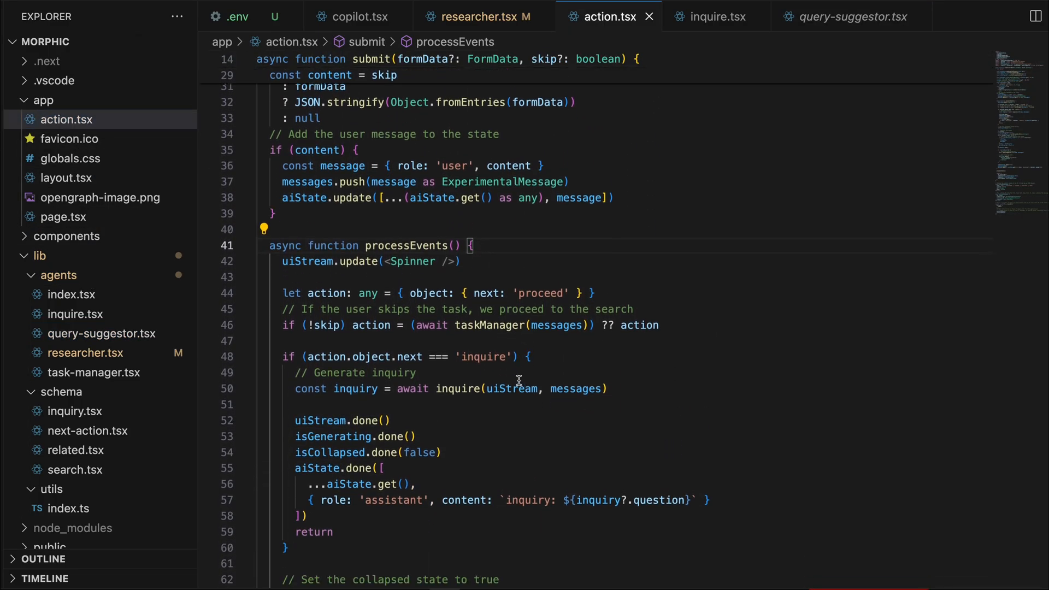
Go to the definition of the inquire call inside processEvents
{"action": "left_click", "coordinate": [469, 326]}
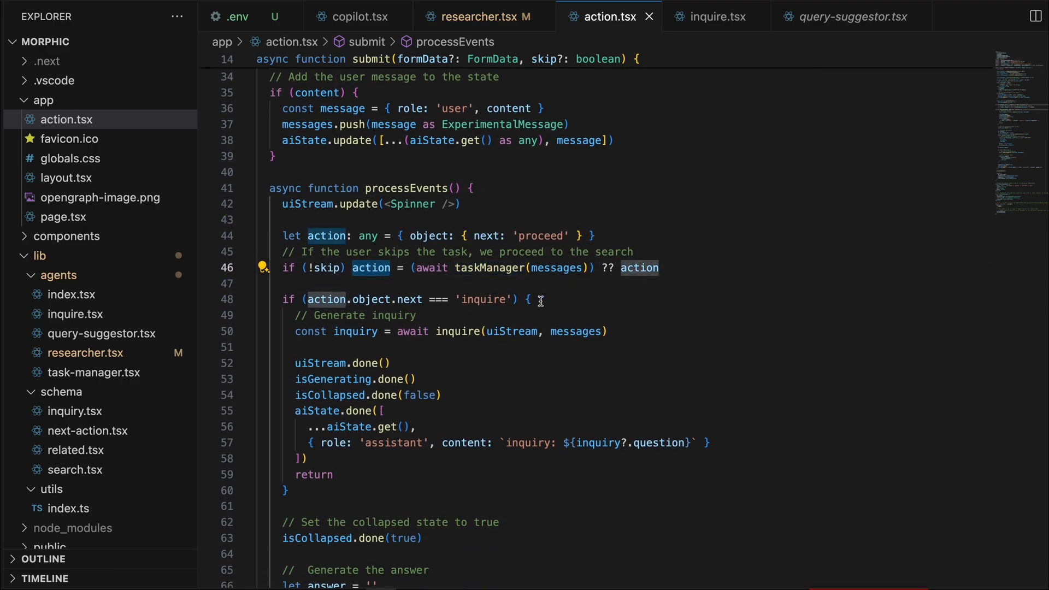
{"action": "right_click", "coordinate": [464, 282]}
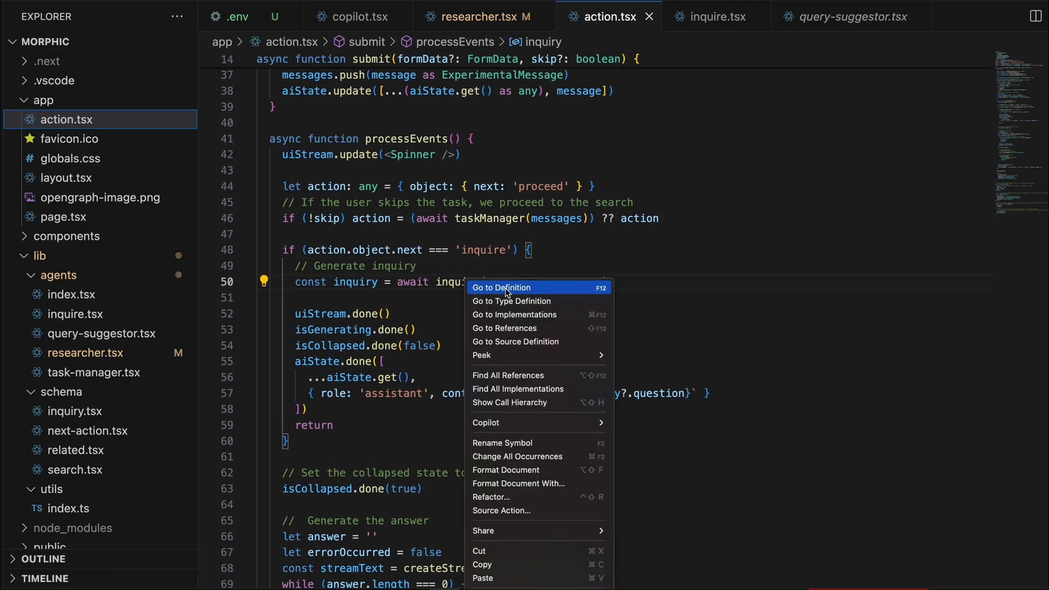
{"action": "left_click", "coordinate": [502, 287]}
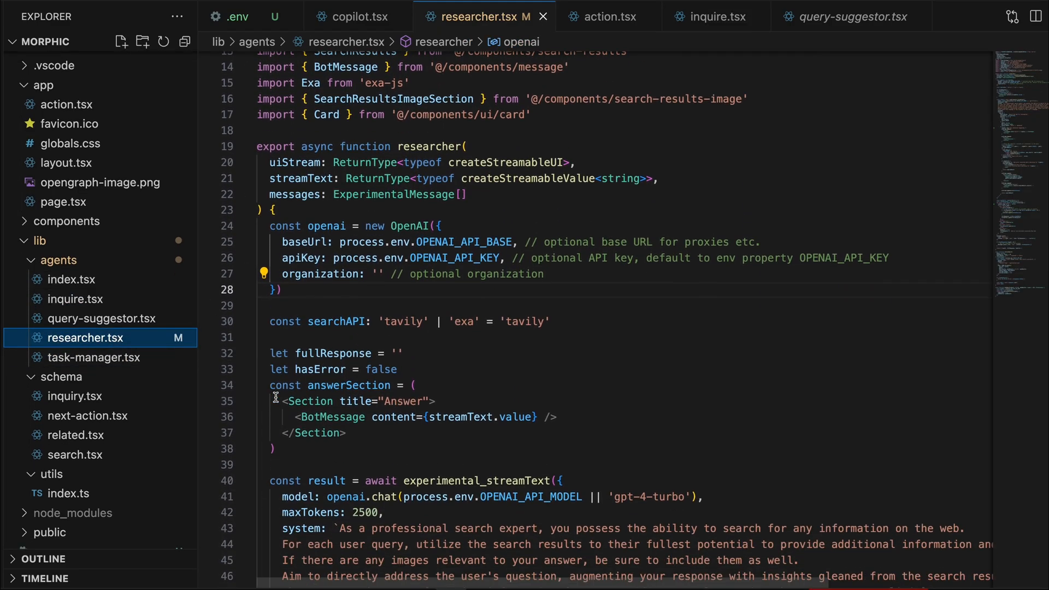
{"action": "scroll", "scroll_direction": "down", "scroll_amount": 3}
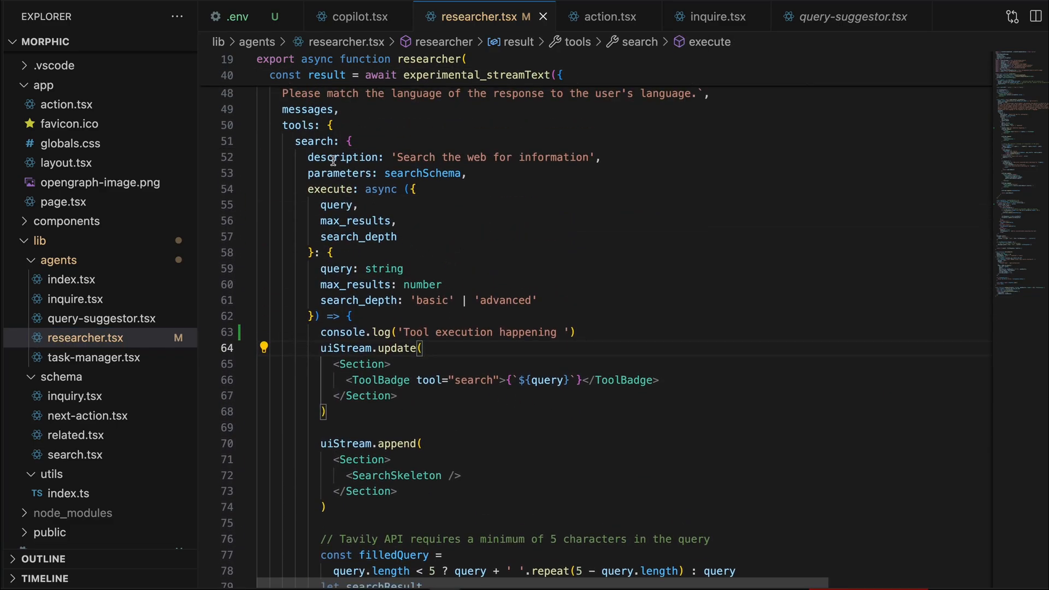
{"action": "scroll", "scroll_direction": "down", "scroll_amount": 3}
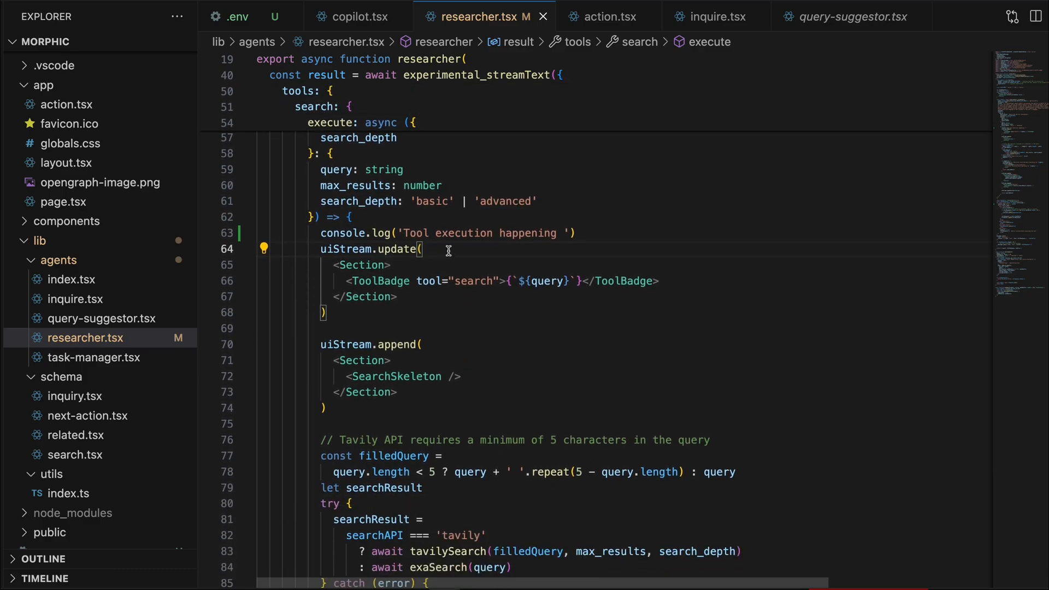
{"action": "left_click_drag", "start_coordinate": [421, 250], "coordinate": [327, 312]}
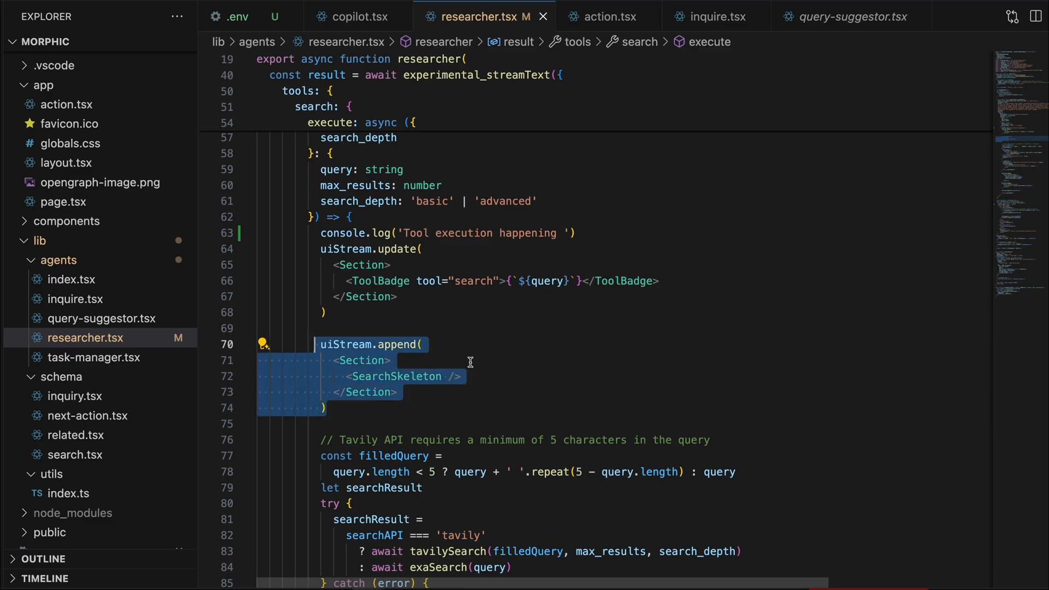
{"action": "scroll", "scroll_direction": "down", "scroll_amount": 3}
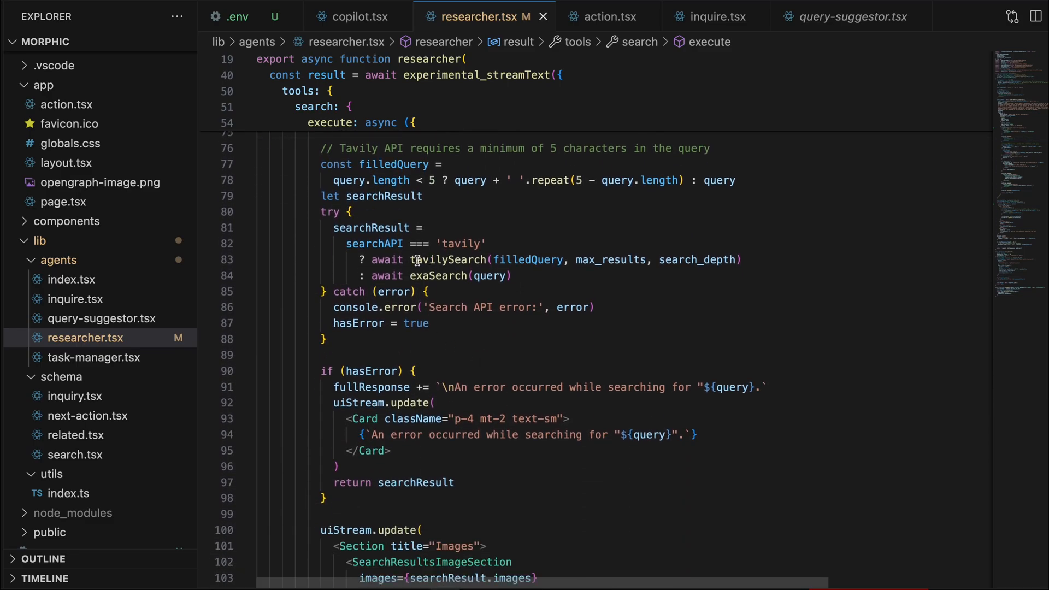
{"action": "scroll", "scroll_direction": "down", "scroll_amount": 3}
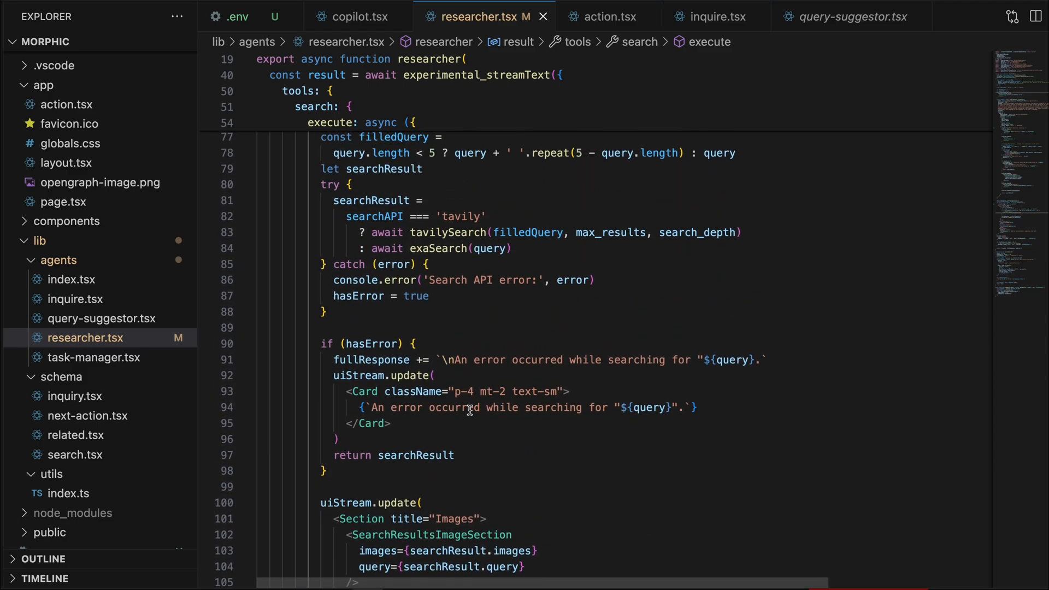
{"action": "scroll", "scroll_direction": "down", "scroll_amount": 3}
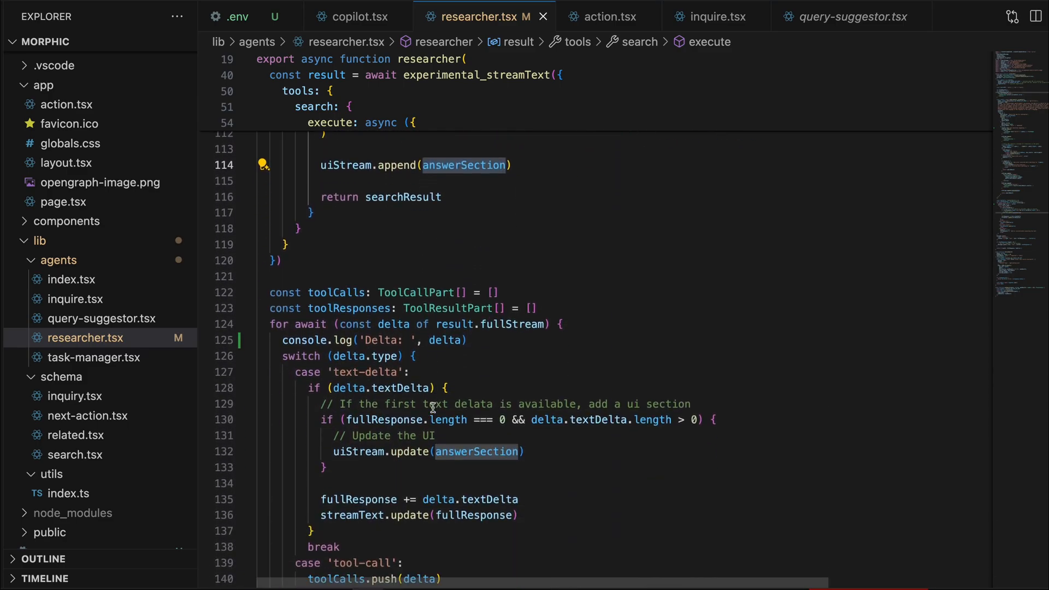
{"action": "scroll", "scroll_direction": "down", "scroll_amount": 3}
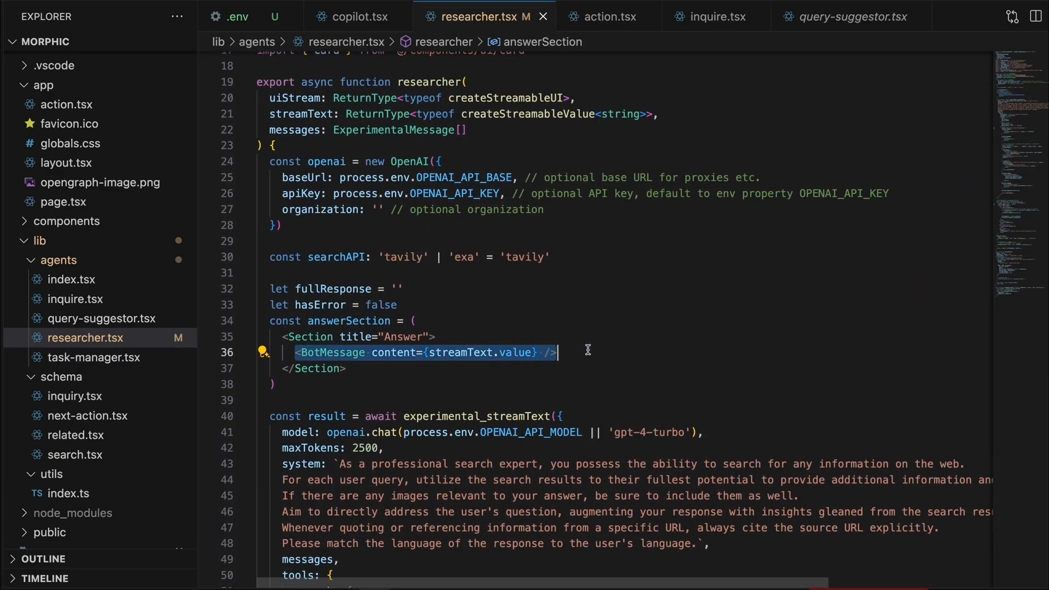
{"action": "left_click", "coordinate": [607, 17]}
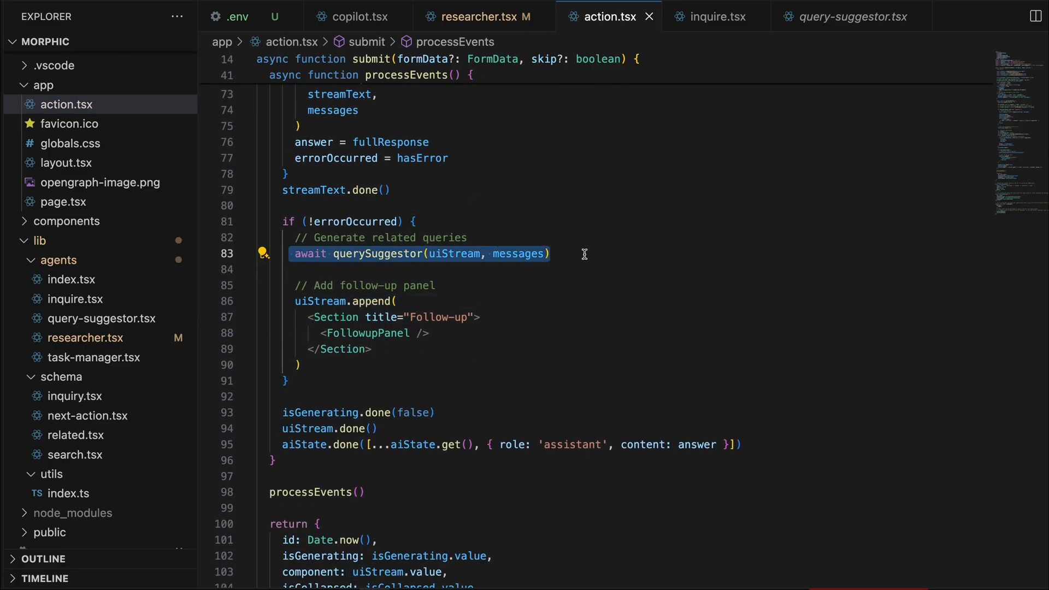
{"action": "mouse_move", "coordinate": [528, 391]}
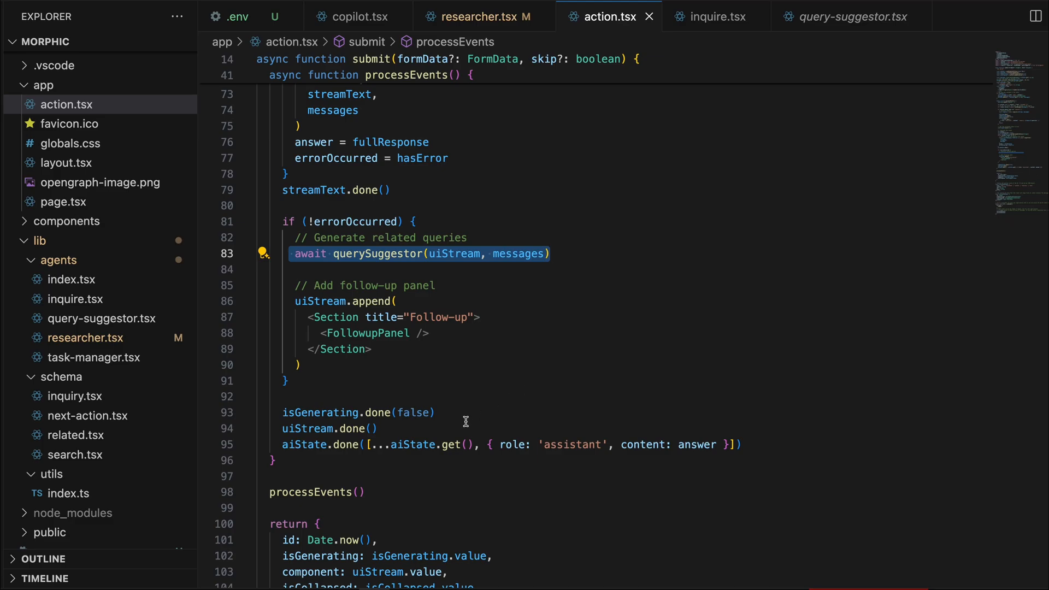
{"action": "mouse_move", "coordinate": [654, 203]}
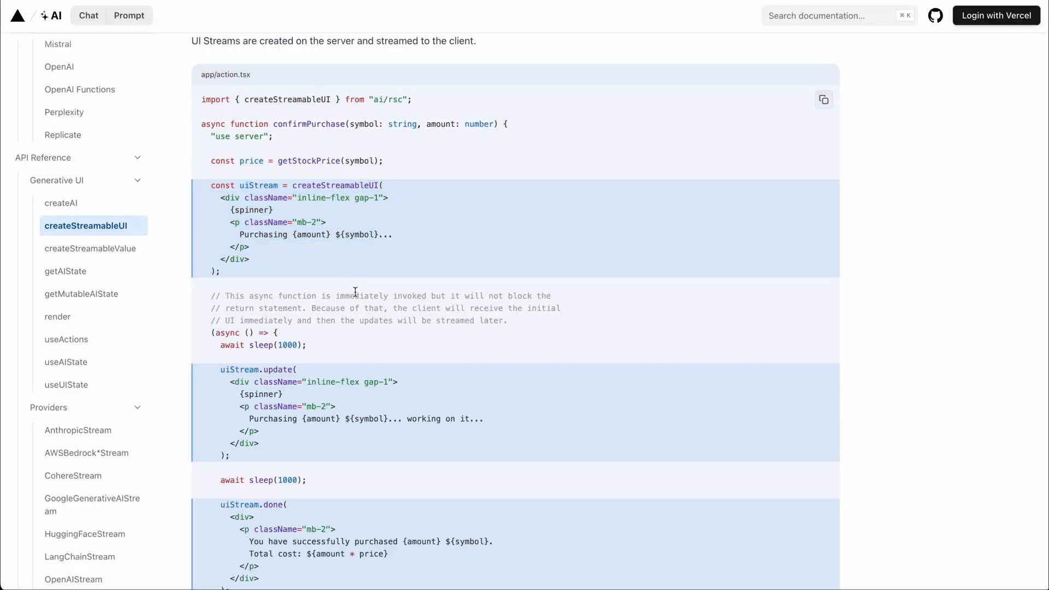
Scroll through the createStreamableUI example showing update, done and the returned display value
{"action": "scroll", "scroll_direction": "down", "scroll_amount": 3}
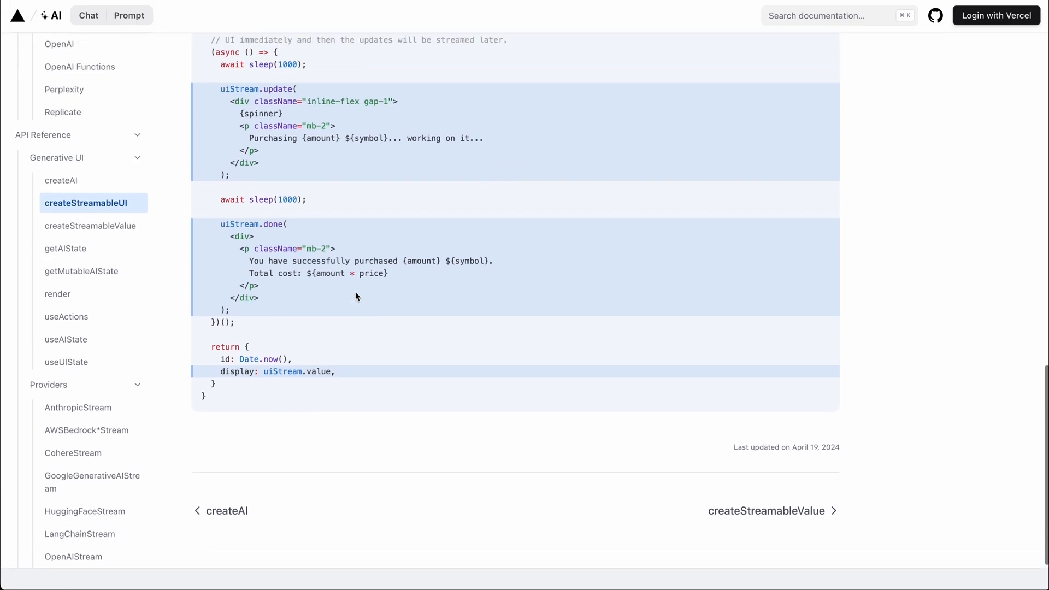
{"action": "scroll", "scroll_direction": "up", "scroll_amount": 3}
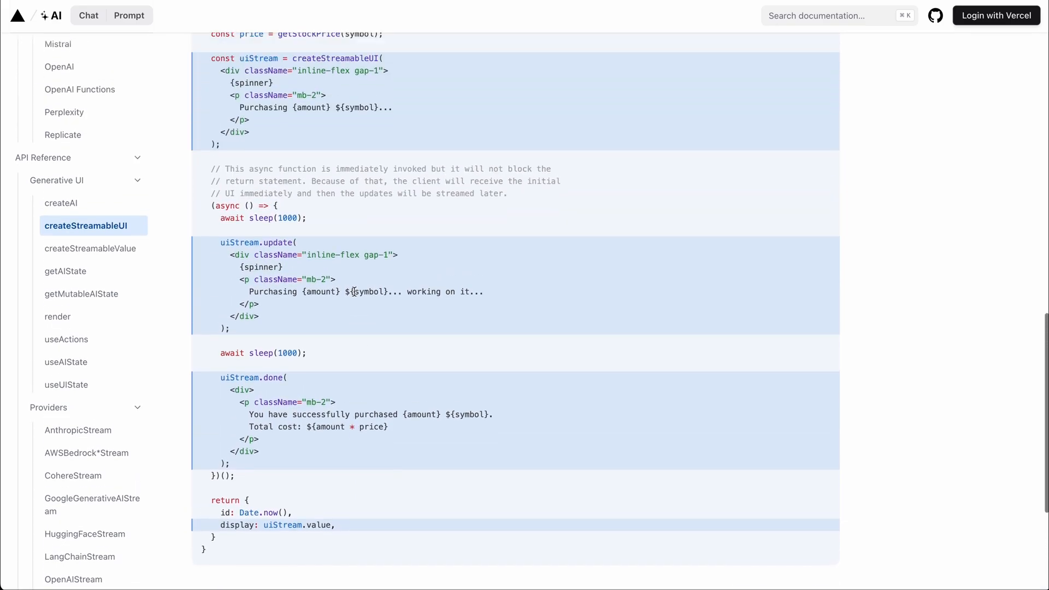